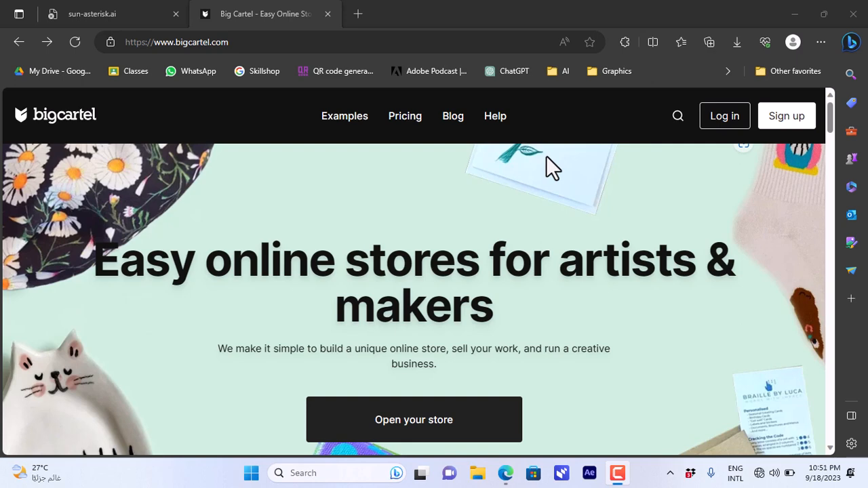
mouse_move(502, 186)
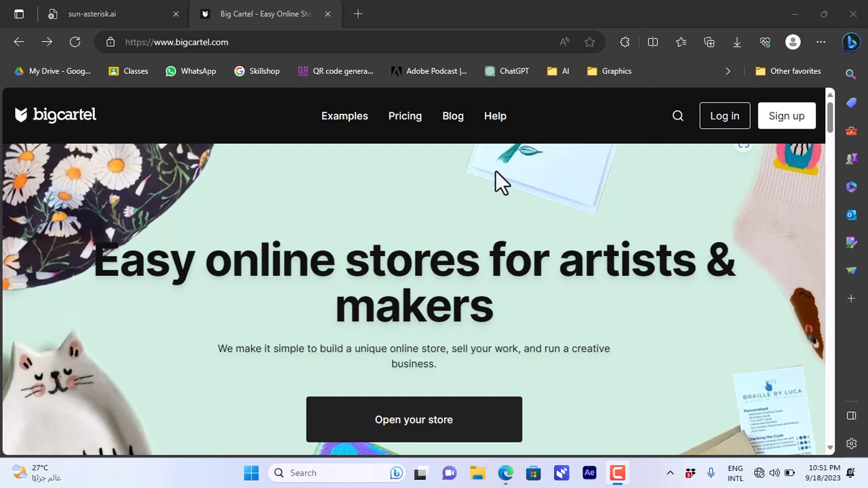
mouse_move(356, 245)
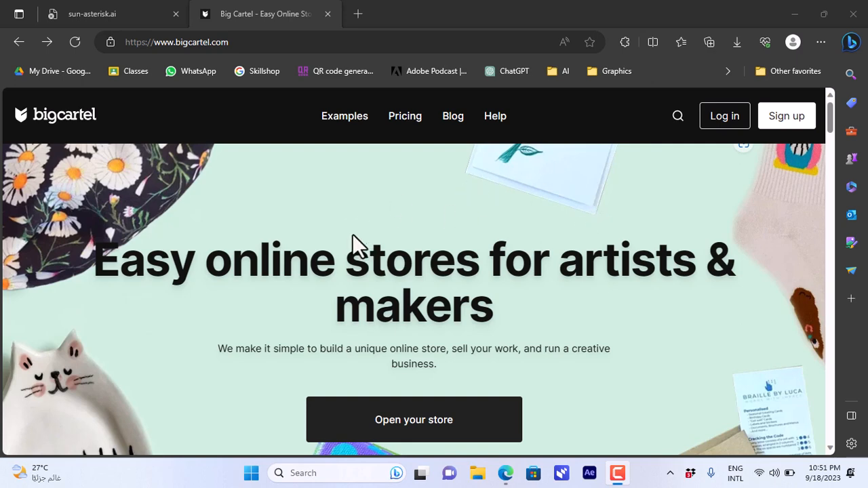
mouse_move(283, 30)
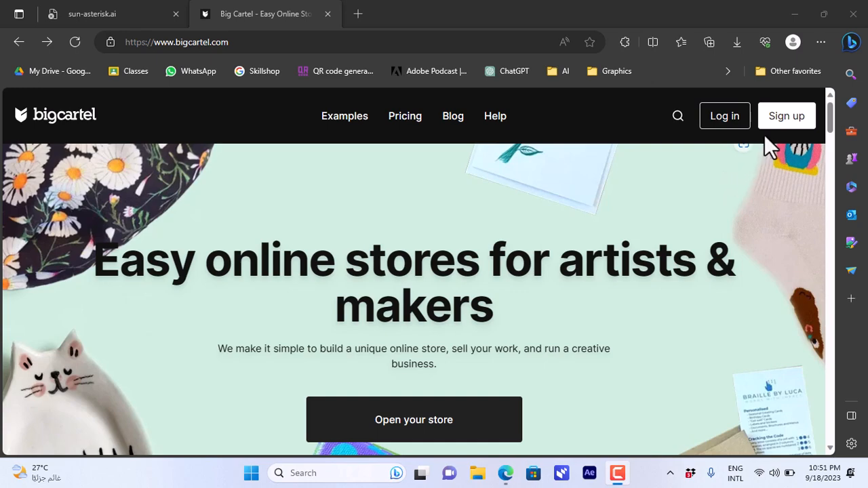
- Scroll through the Big Cartel homepage and open the Pricing page
scroll(down, 3)
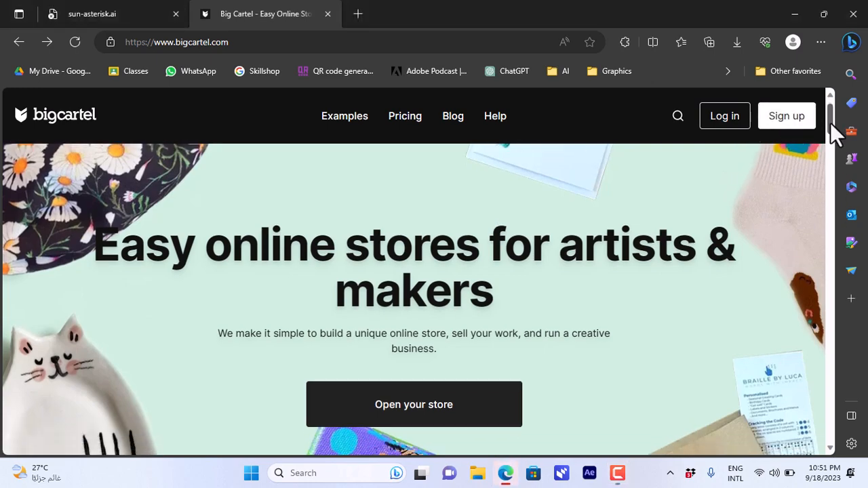
scroll(down, 3)
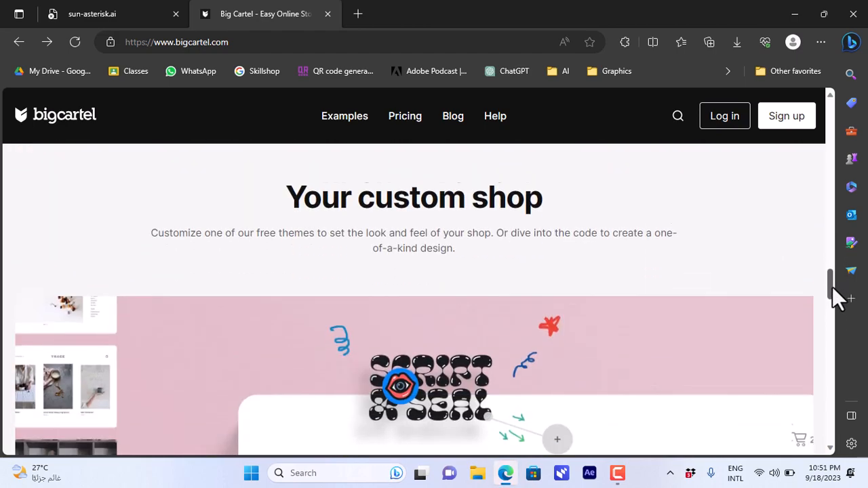
scroll(down, 3)
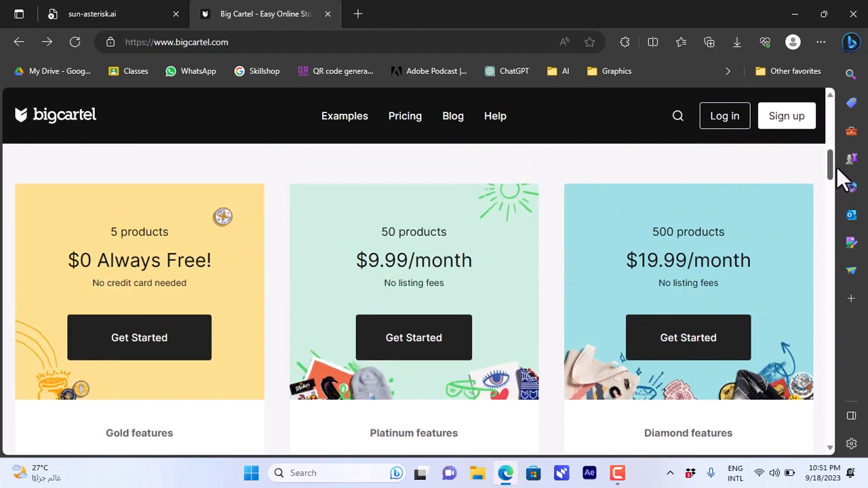
scroll(down, 3)
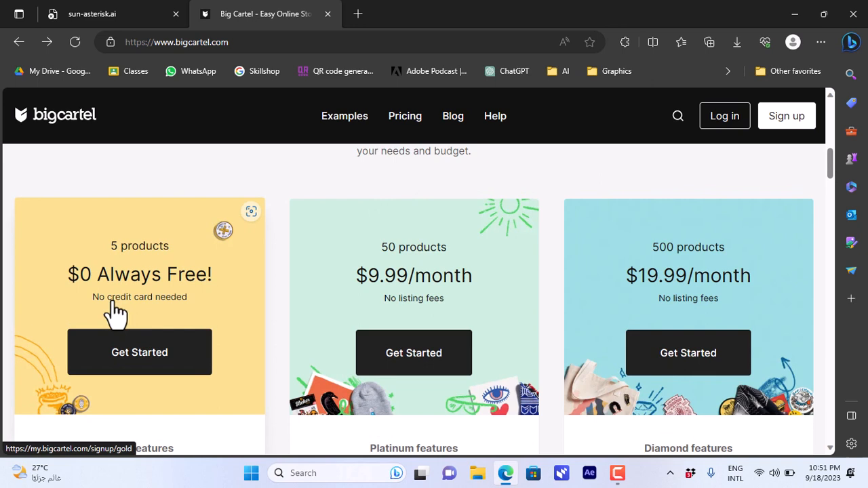
mouse_move(373, 306)
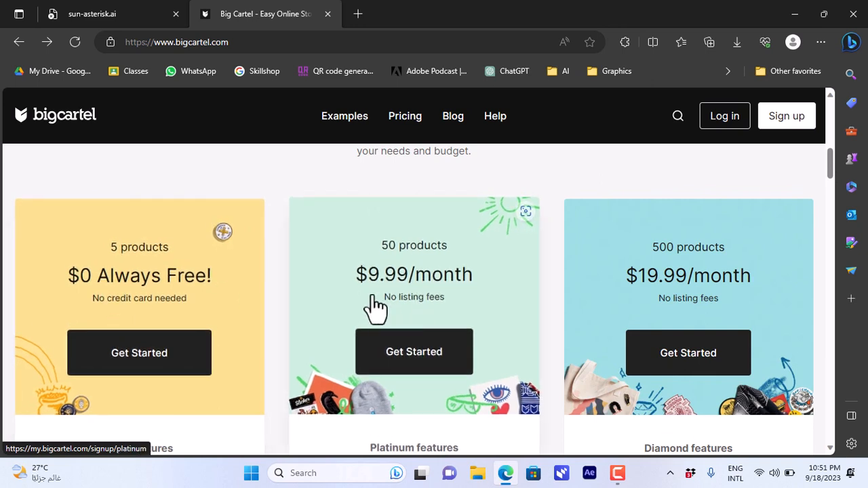
mouse_move(617, 307)
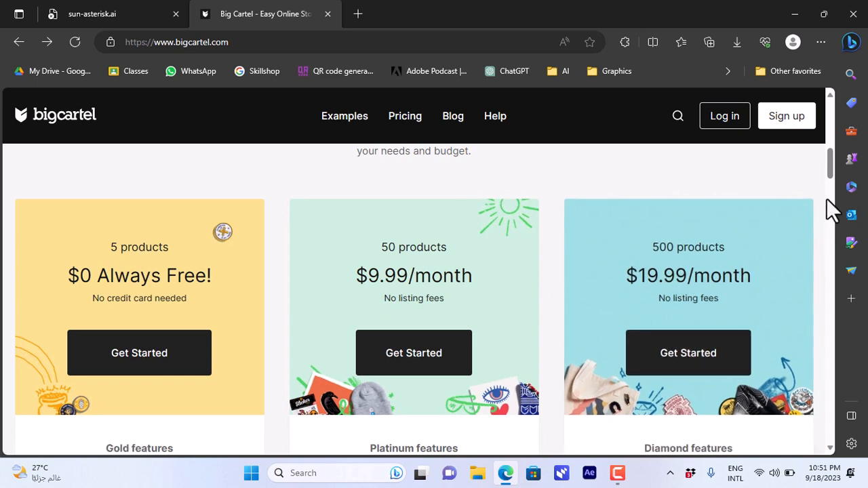
mouse_move(414, 251)
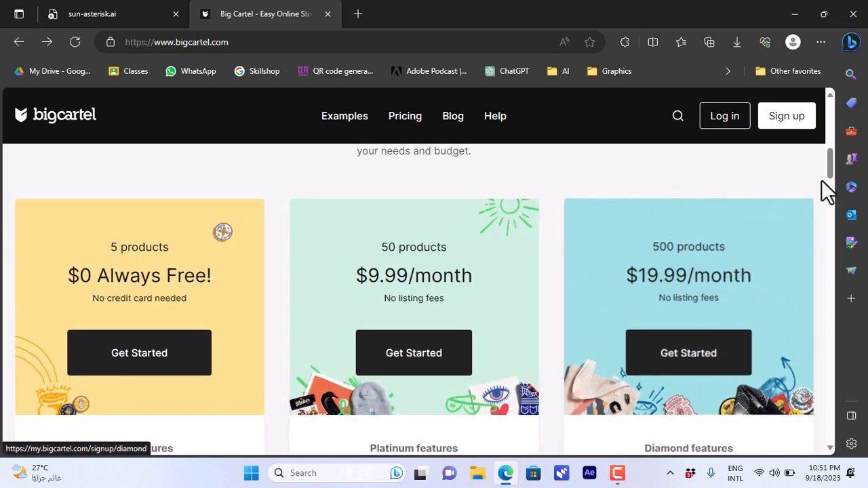
scroll(down, 3)
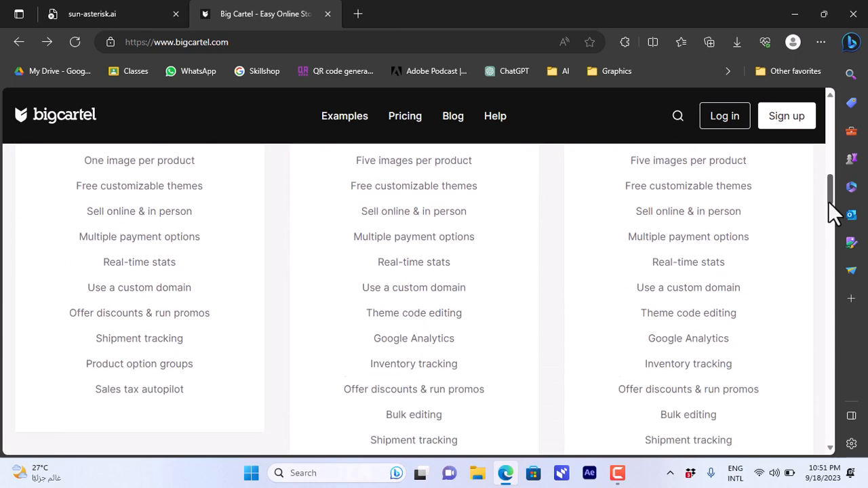
scroll(down, 3)
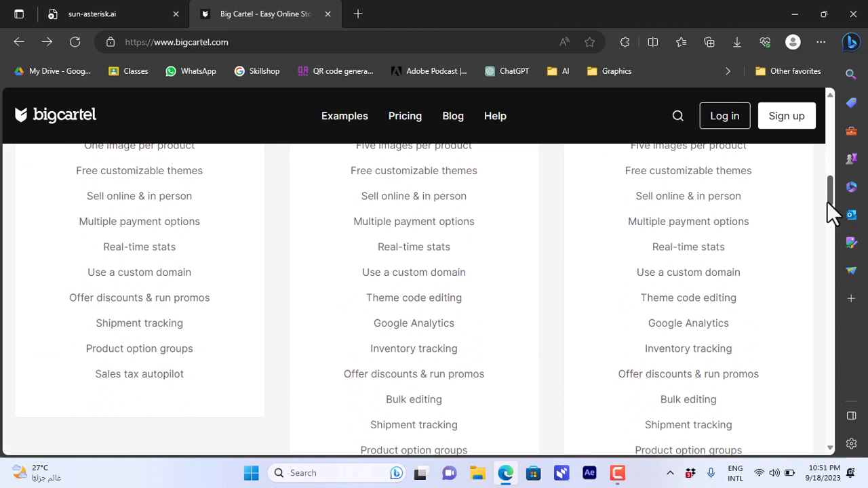
scroll(down, 3)
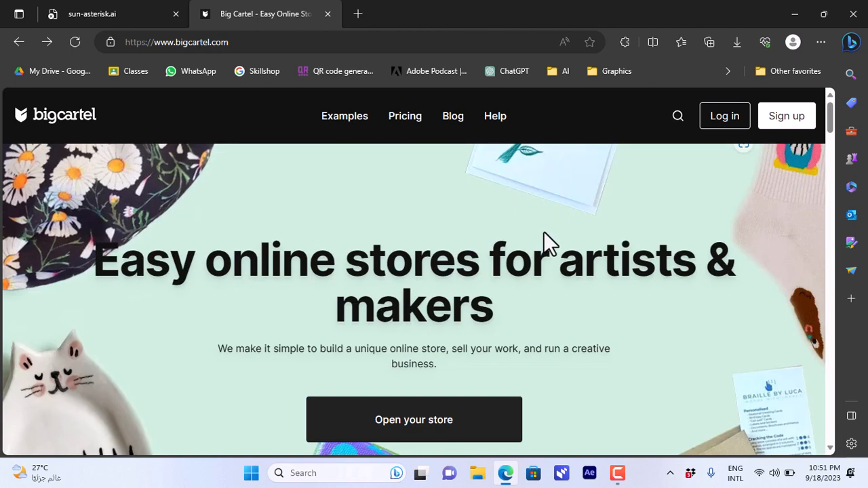
mouse_move(699, 210)
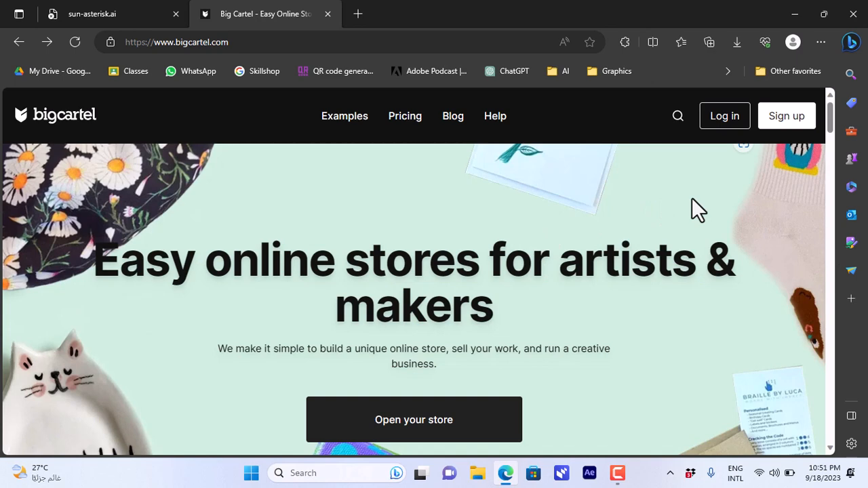
click(405, 115)
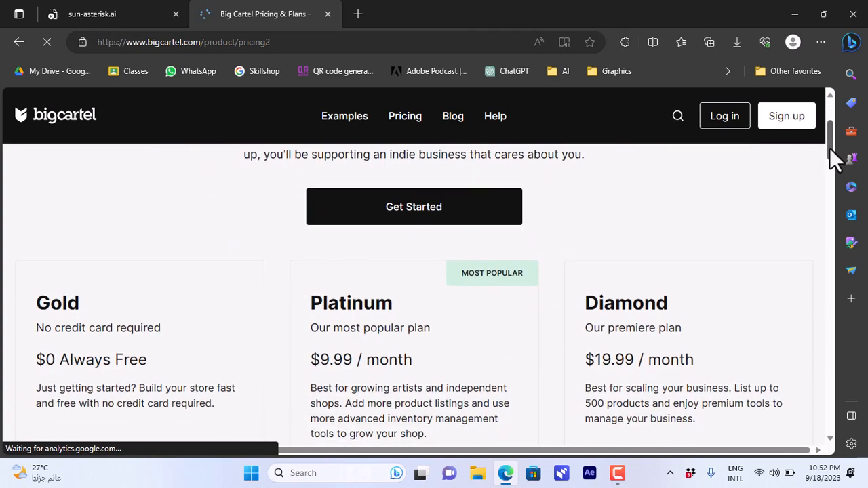
- Start sign-up for the free Gold plan and view the sign-up form
scroll(down, 3)
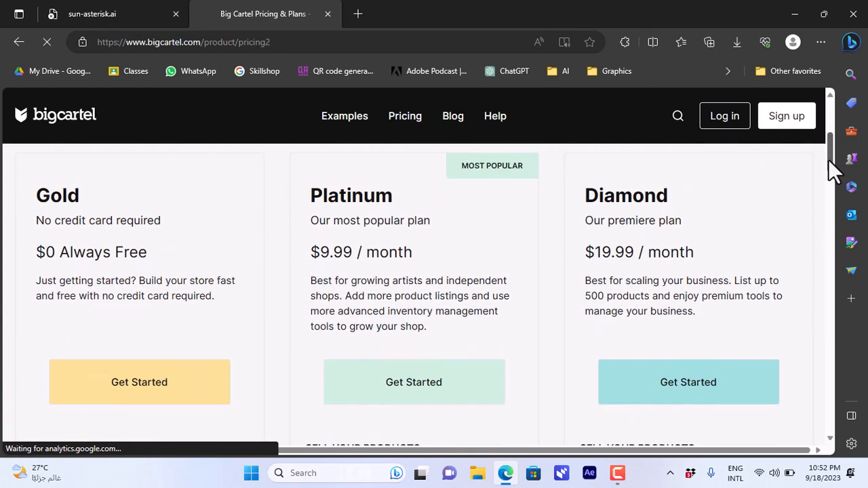
scroll(down, 3)
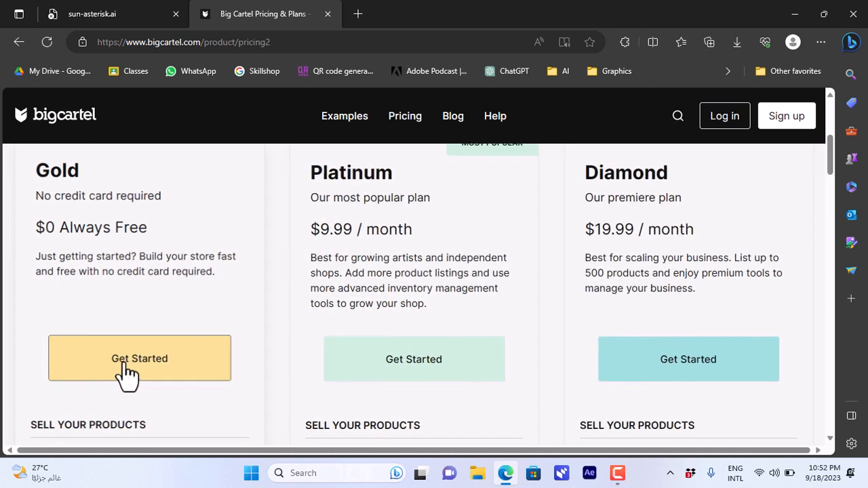
click(139, 359)
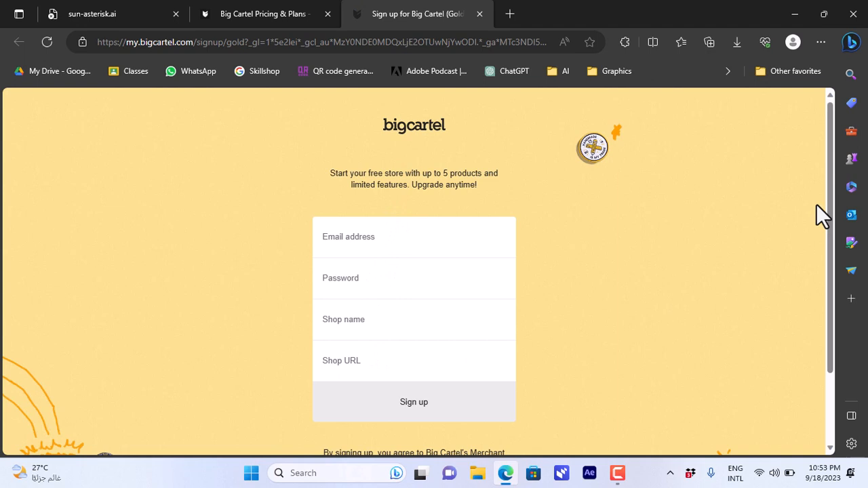
scroll(down, 3)
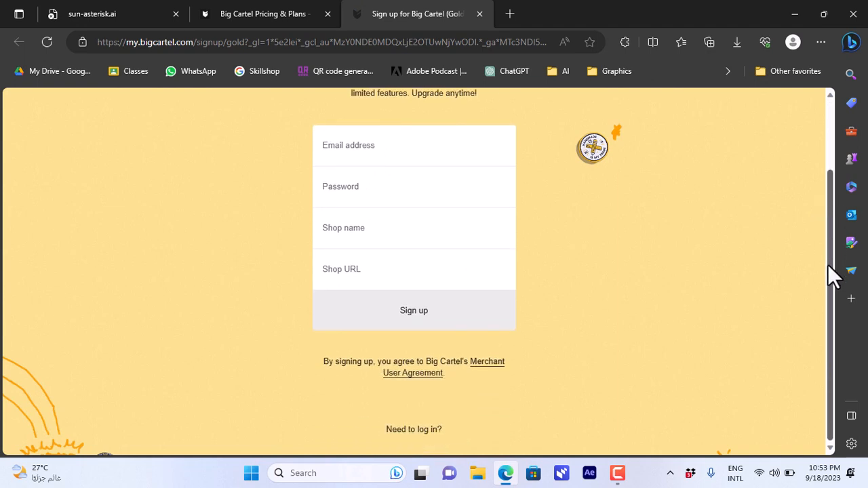
mouse_move(410, 155)
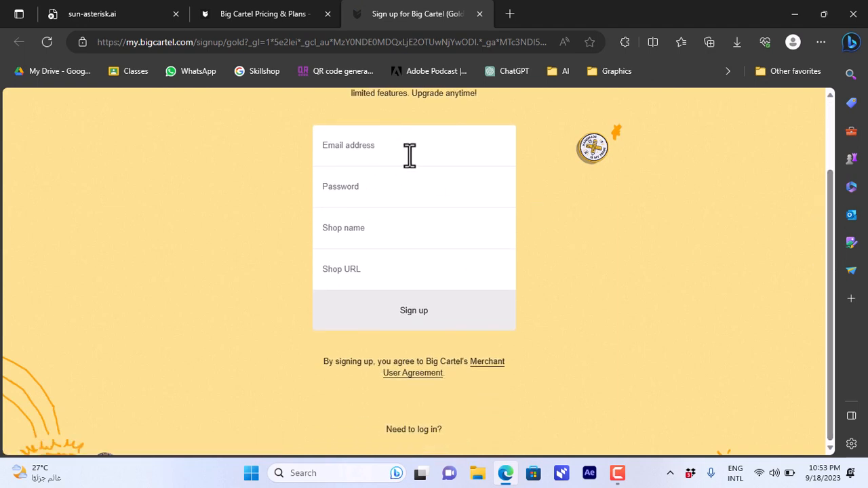
mouse_move(399, 150)
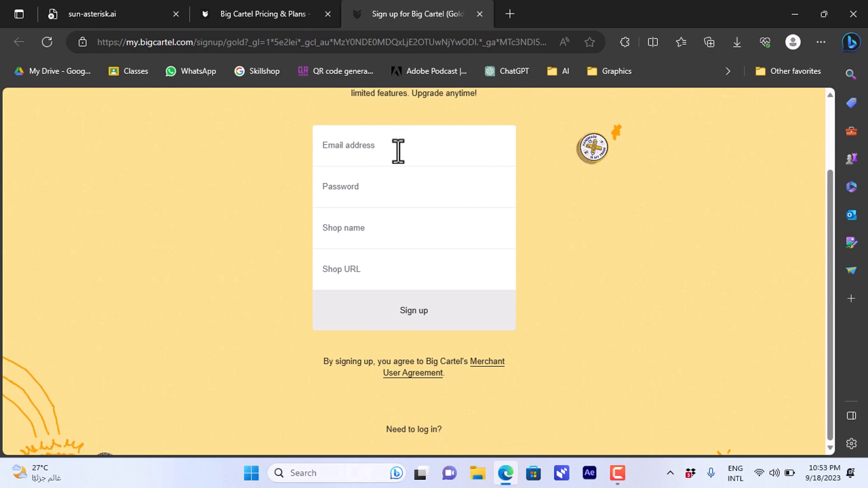
- Submit the sign-up form and scroll the new dashboard's Getting started checklist
click(414, 311)
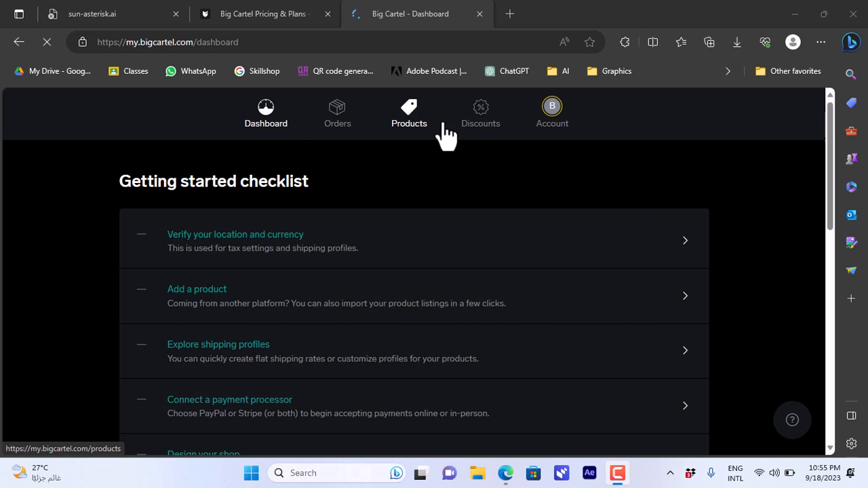
mouse_move(337, 114)
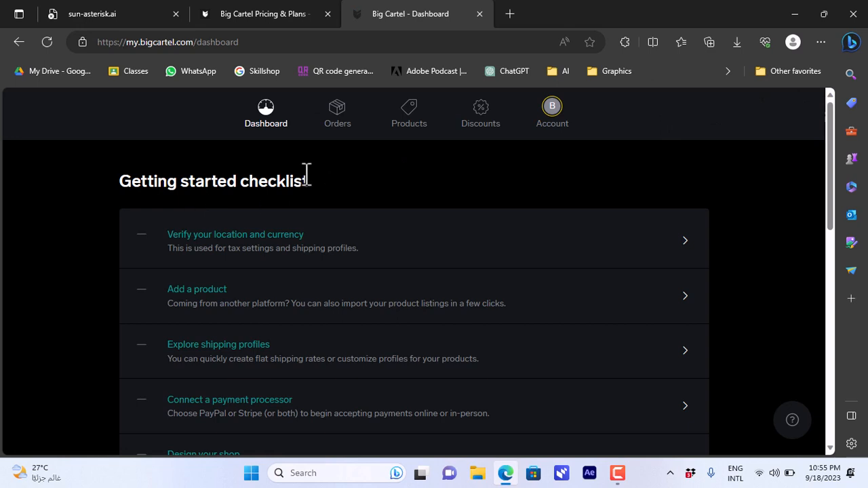
mouse_move(434, 236)
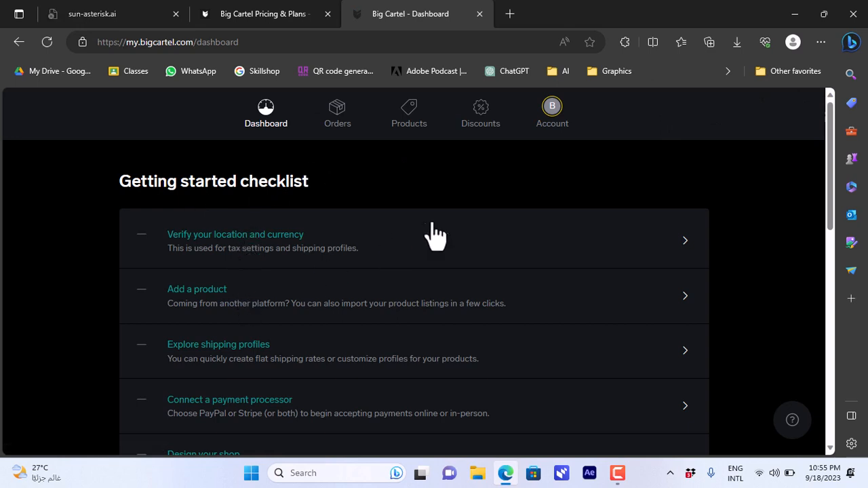
scroll(down, 3)
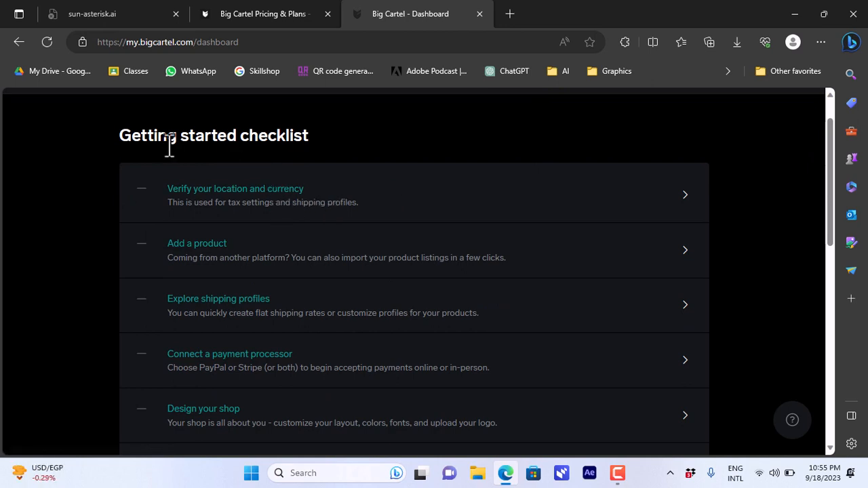
mouse_move(112, 200)
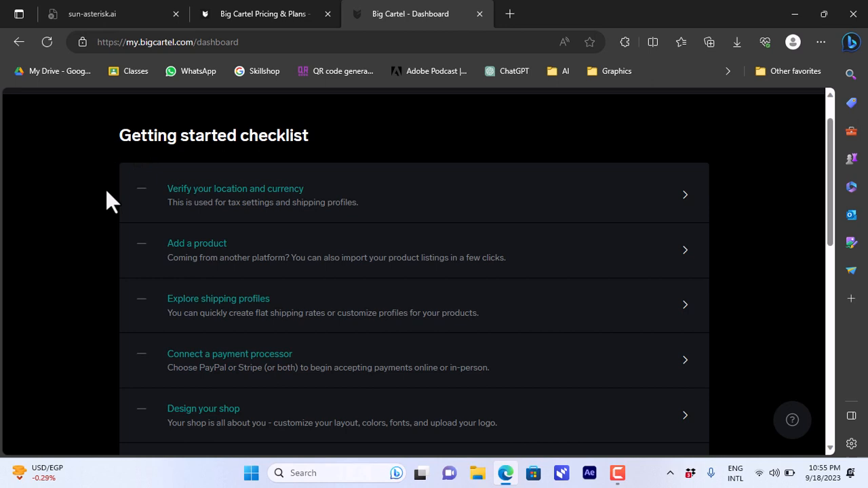
mouse_move(326, 370)
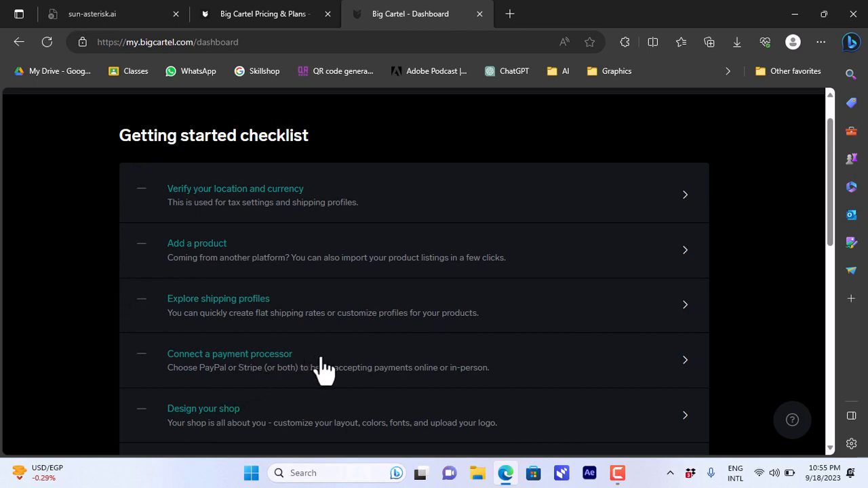
mouse_move(327, 363)
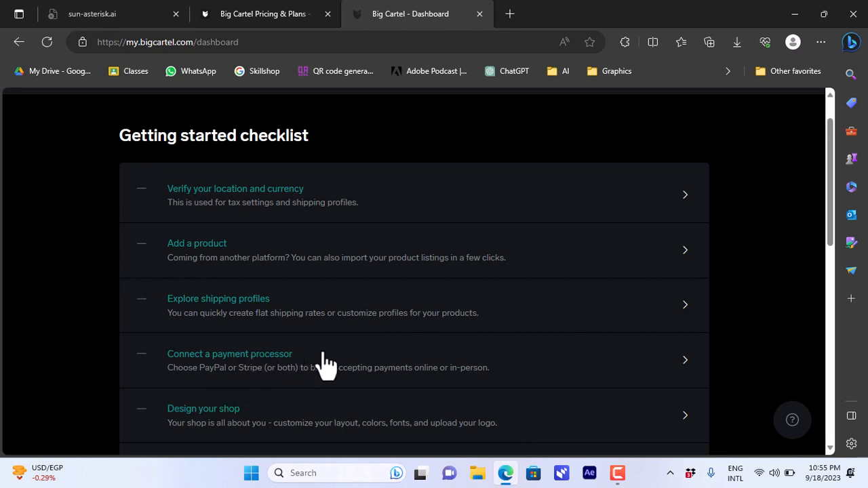
mouse_move(593, 370)
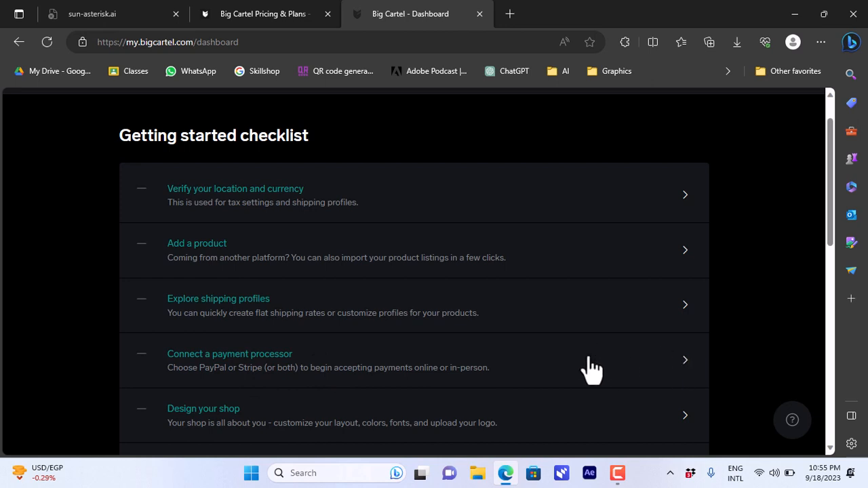
mouse_move(369, 373)
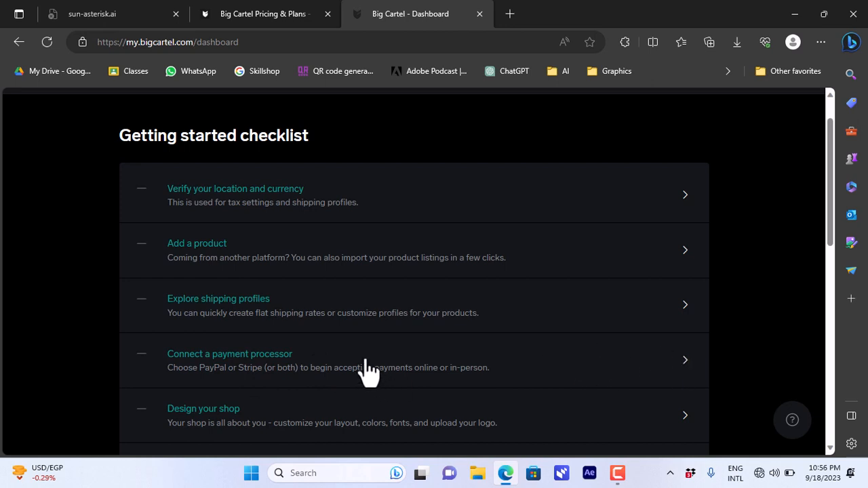
- Open Account settings and reach Get paid, where Stripe is unavailable in Egypt
click(552, 112)
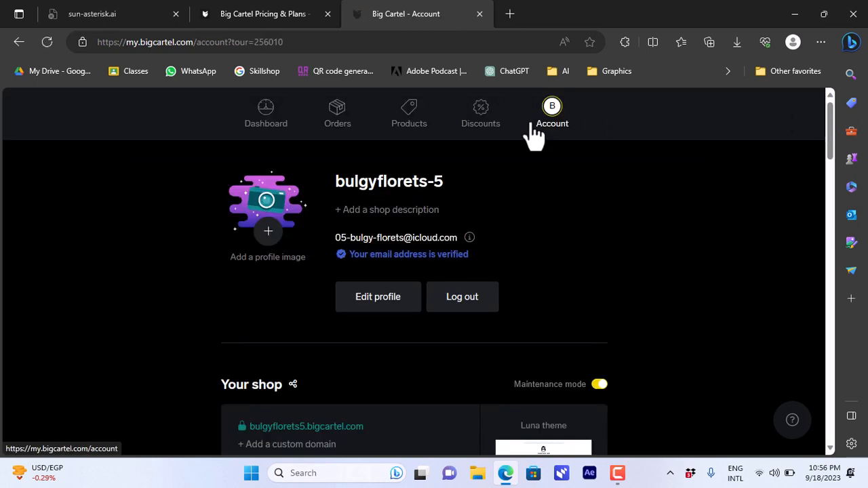
mouse_move(553, 119)
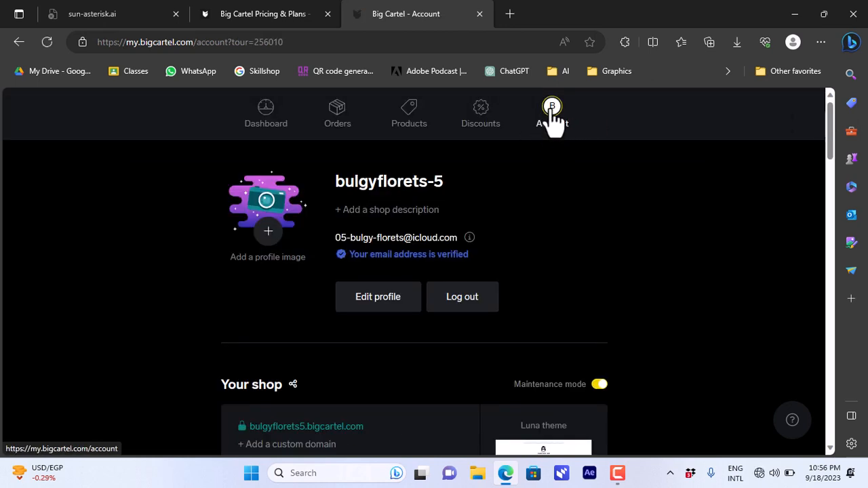
scroll(down, 3)
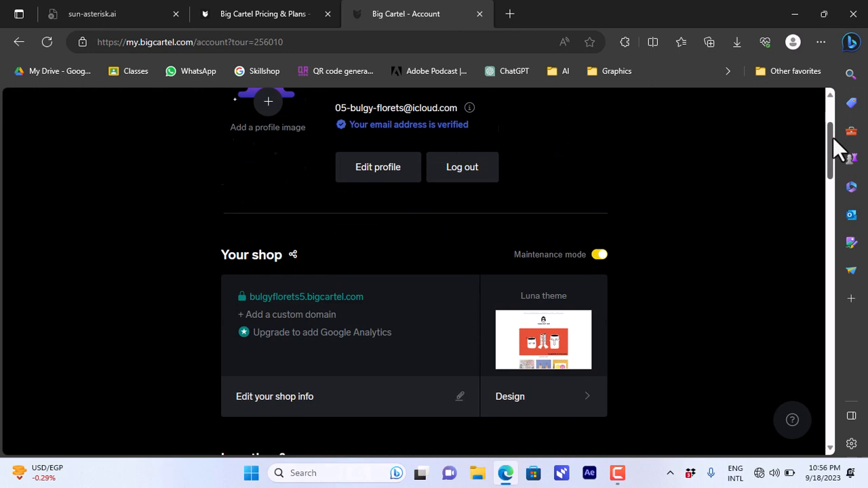
scroll(down, 3)
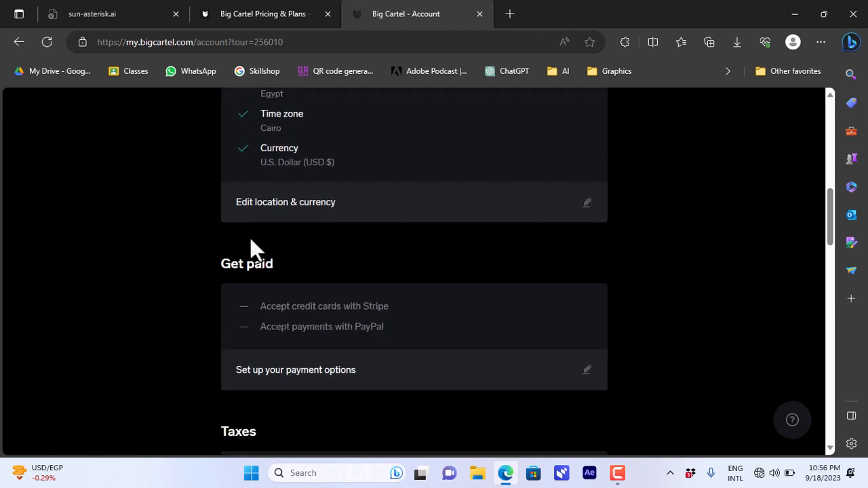
mouse_move(624, 357)
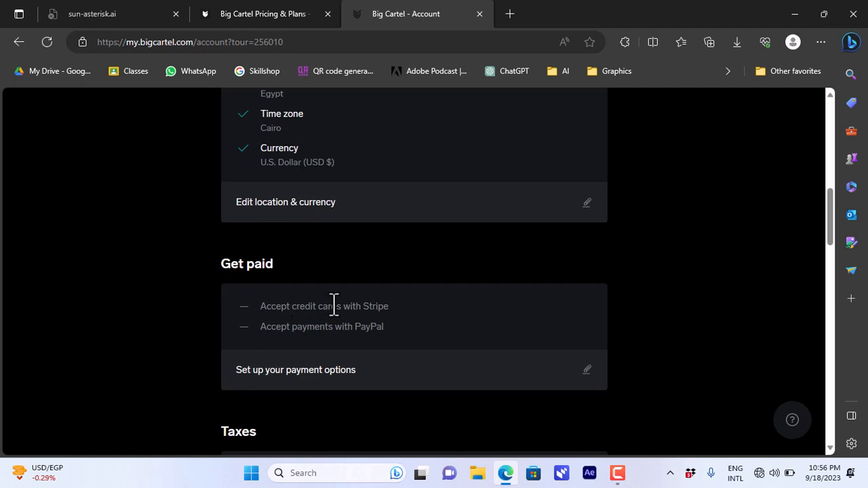
mouse_move(332, 326)
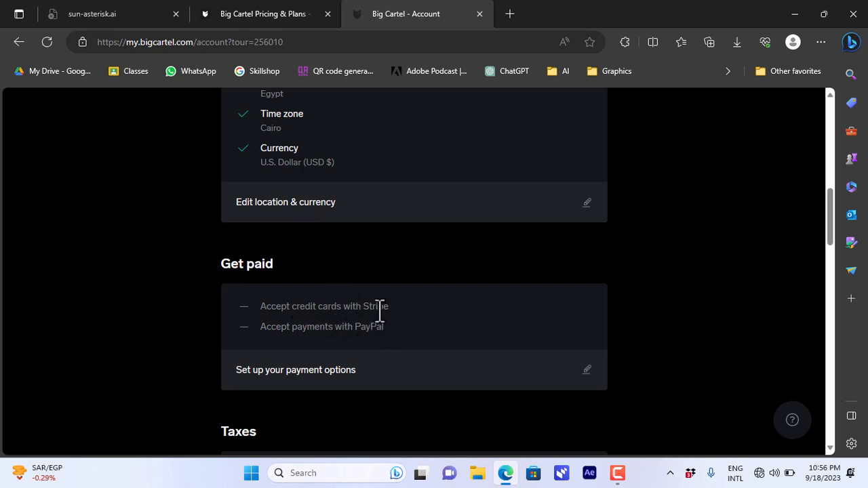
mouse_move(383, 329)
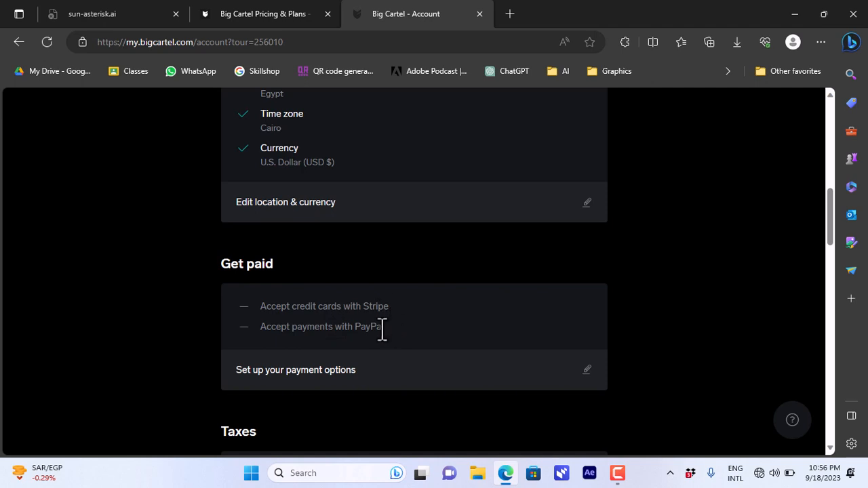
mouse_move(494, 351)
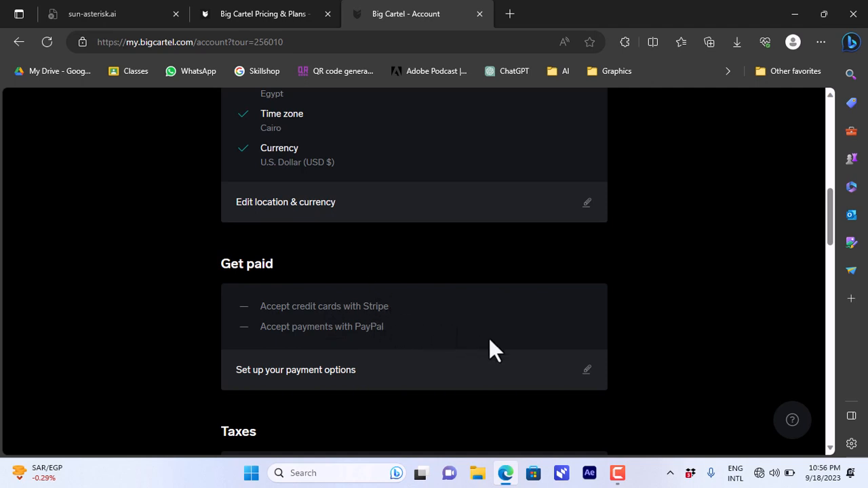
mouse_move(620, 298)
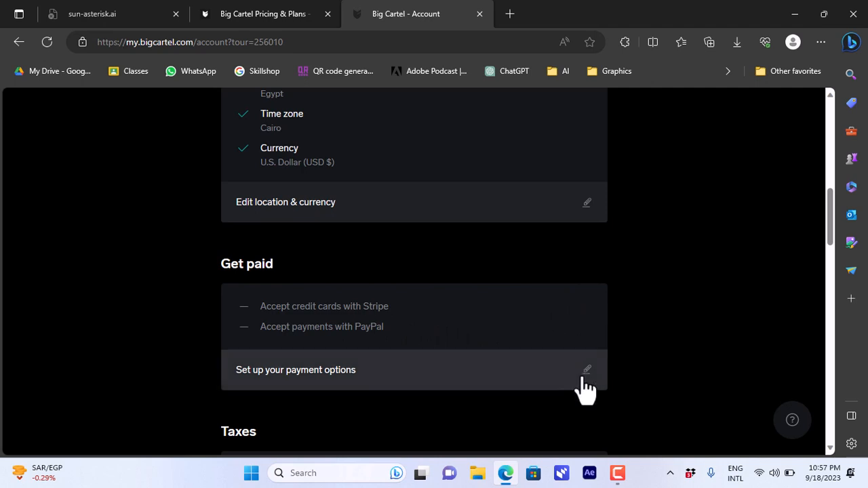
mouse_move(487, 386)
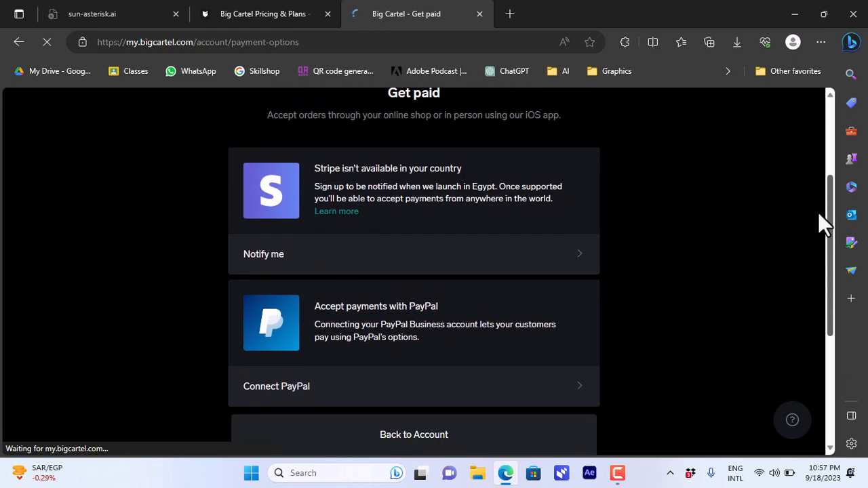
scroll(down, 3)
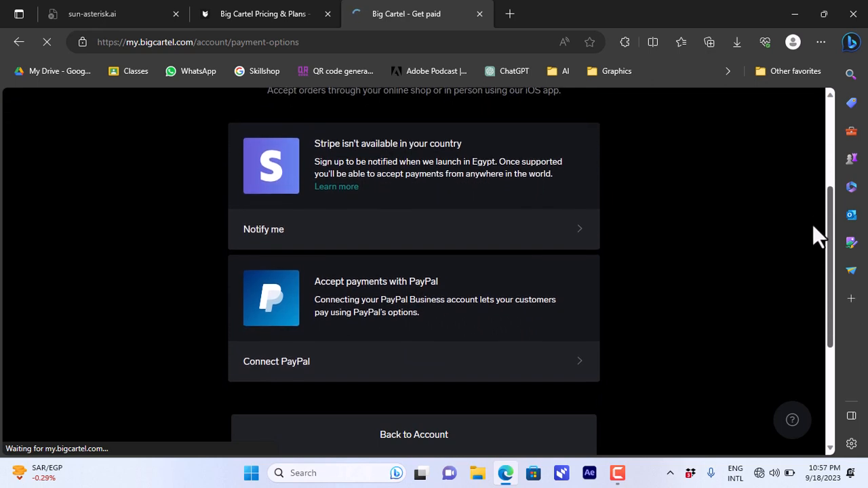
scroll(down, 3)
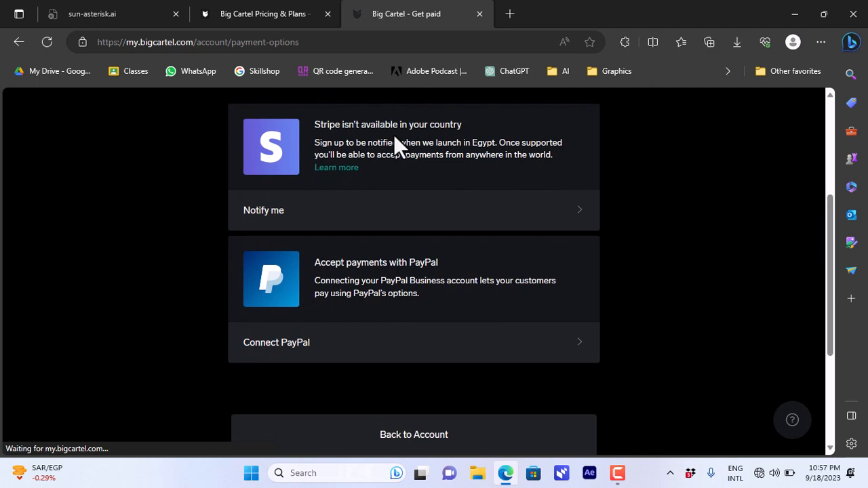
mouse_move(414, 211)
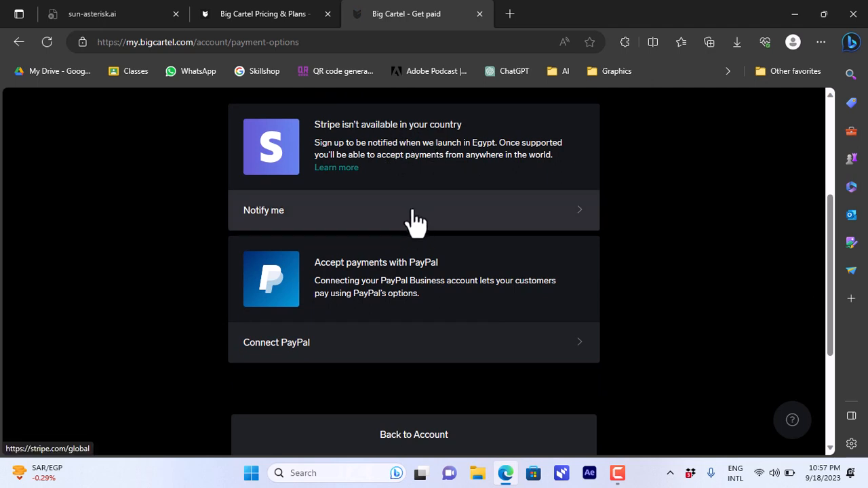
mouse_move(414, 221)
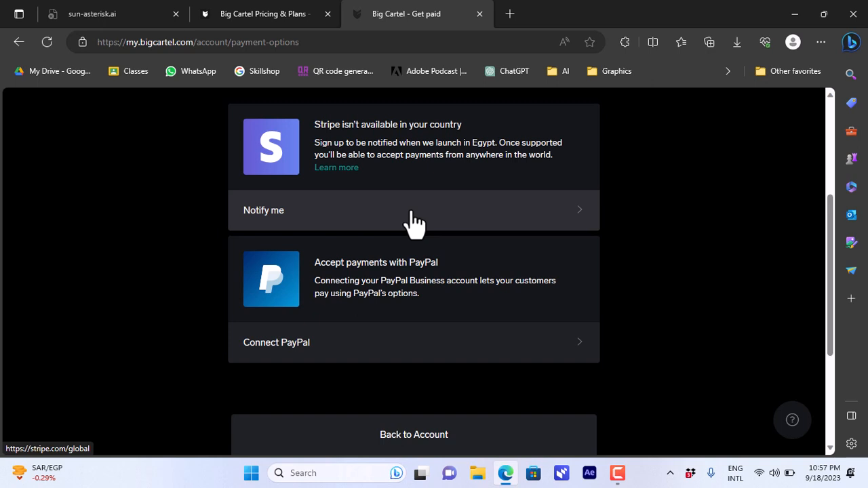
mouse_move(381, 293)
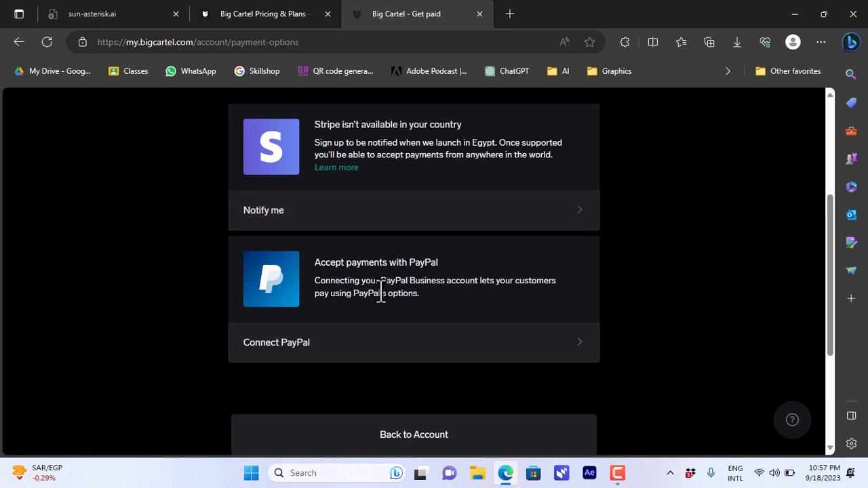
mouse_move(441, 281)
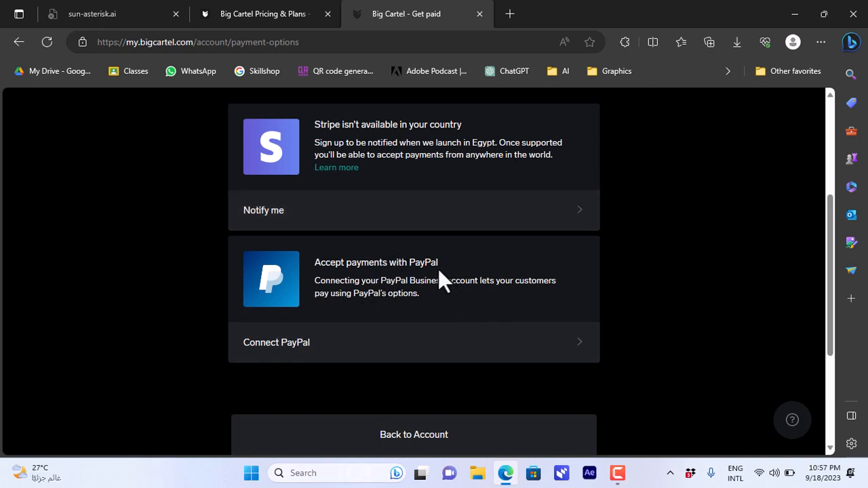
mouse_move(380, 348)
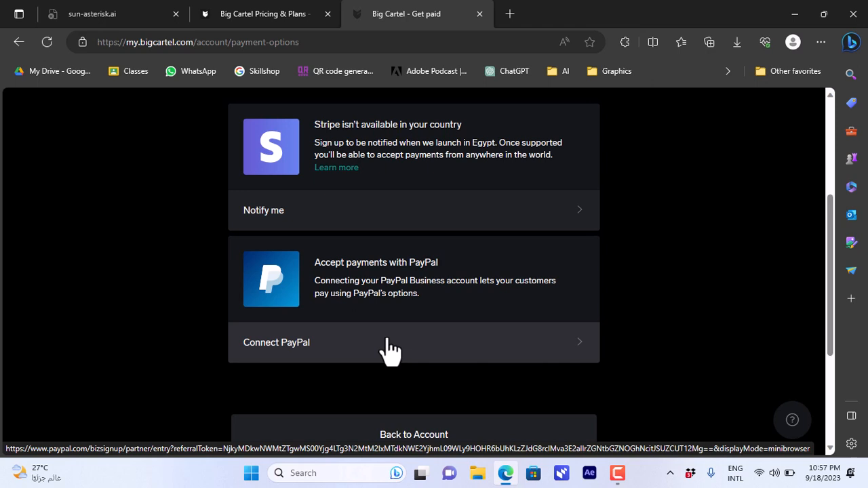
- Start connecting PayPal and move the PayPal sign-up window to the left
click(276, 342)
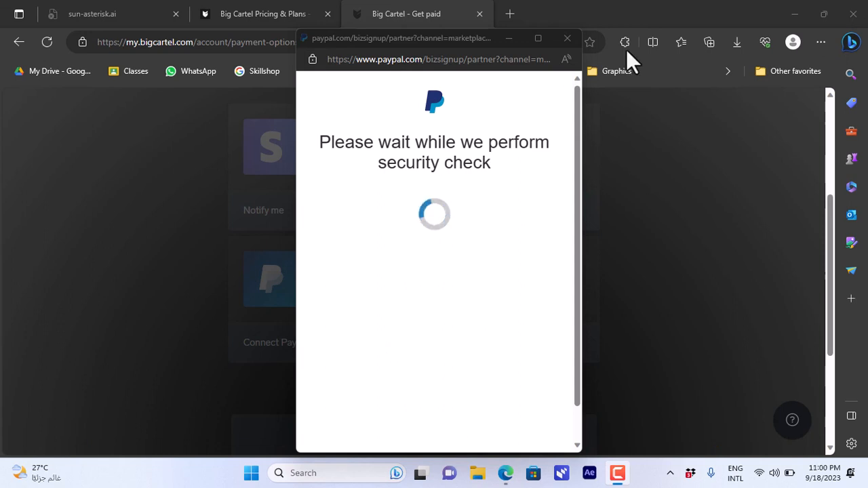
mouse_move(390, 262)
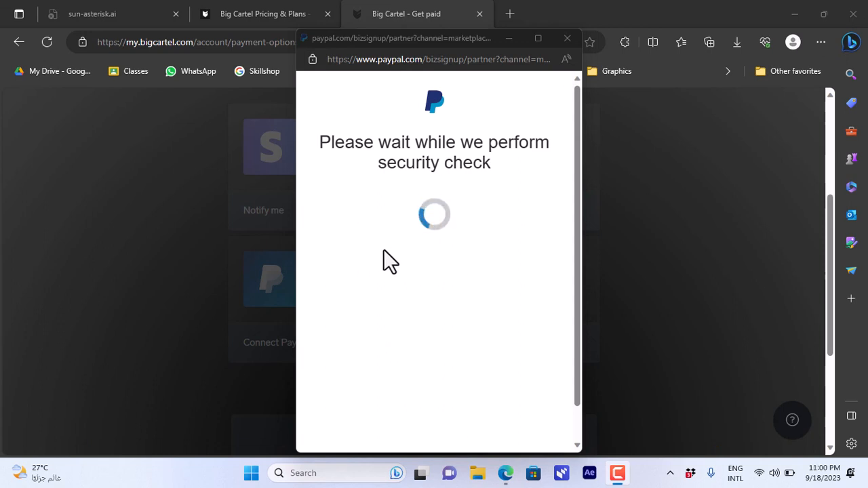
mouse_move(404, 273)
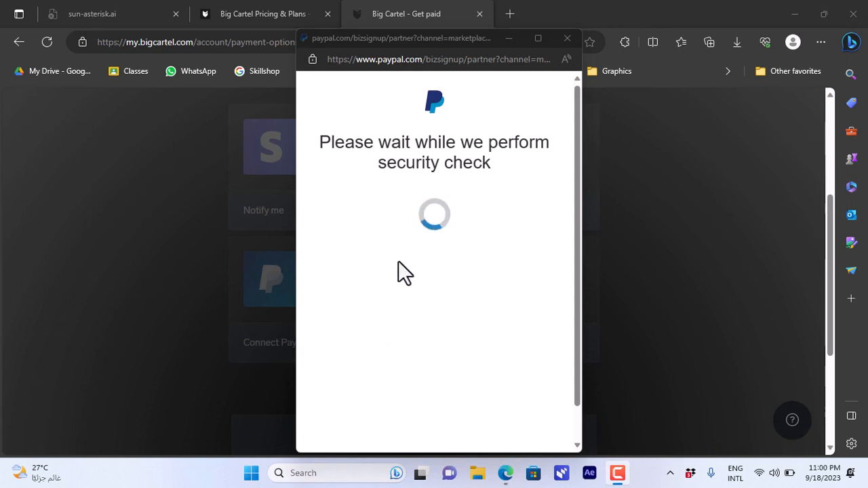
mouse_move(444, 277)
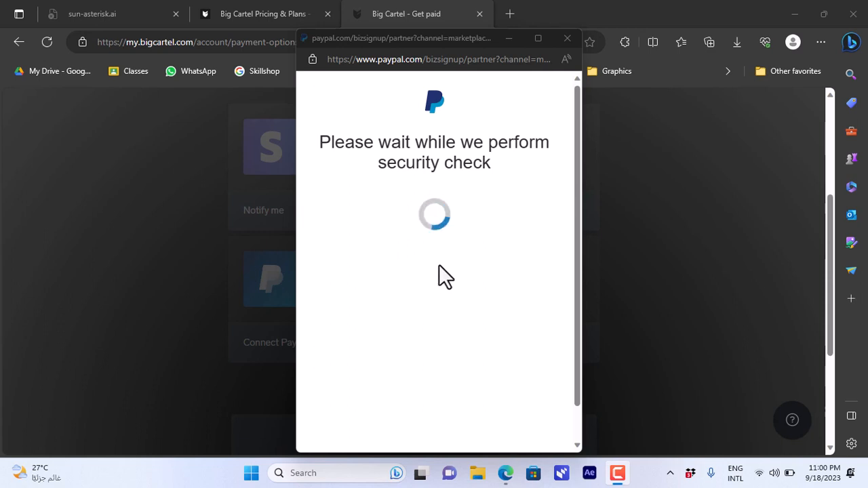
mouse_move(405, 278)
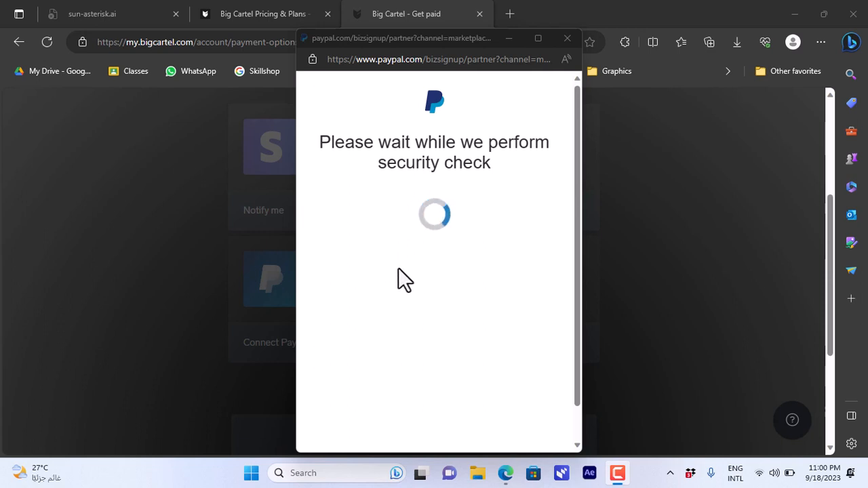
mouse_move(496, 146)
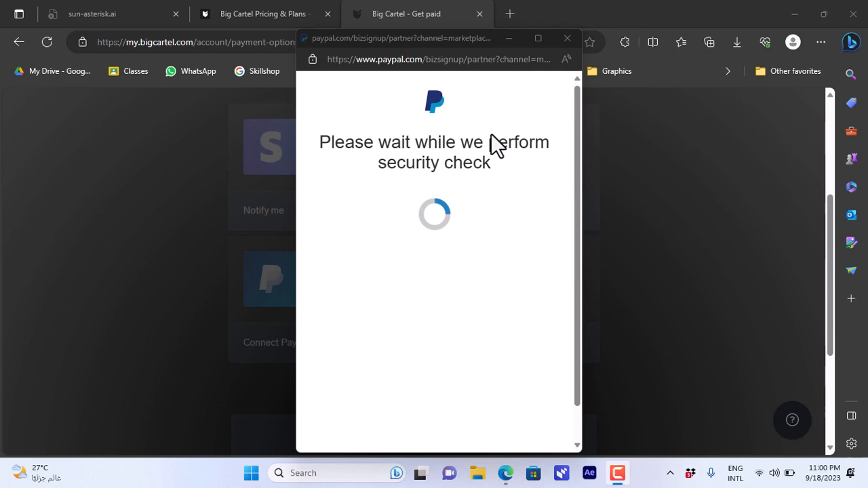
mouse_move(452, 332)
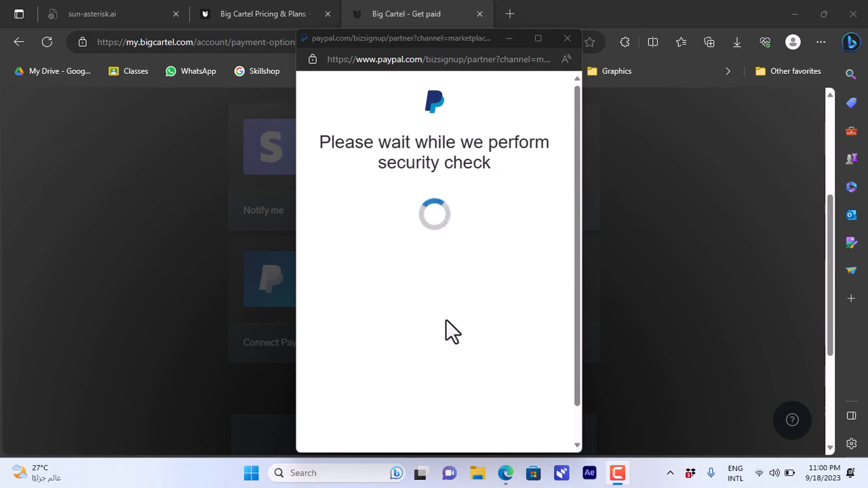
mouse_move(160, 260)
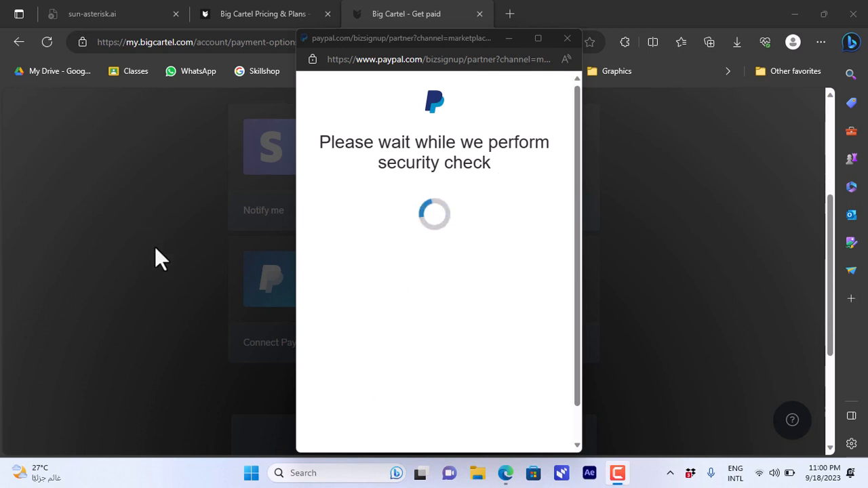
mouse_move(433, 243)
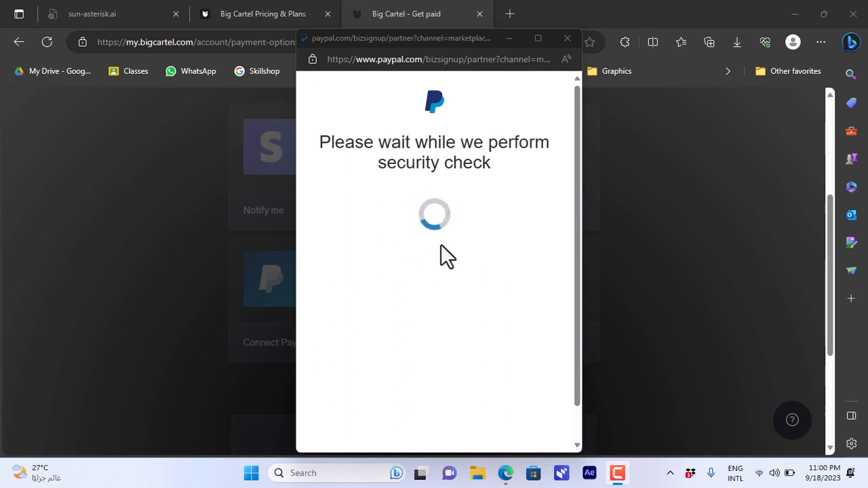
mouse_move(441, 296)
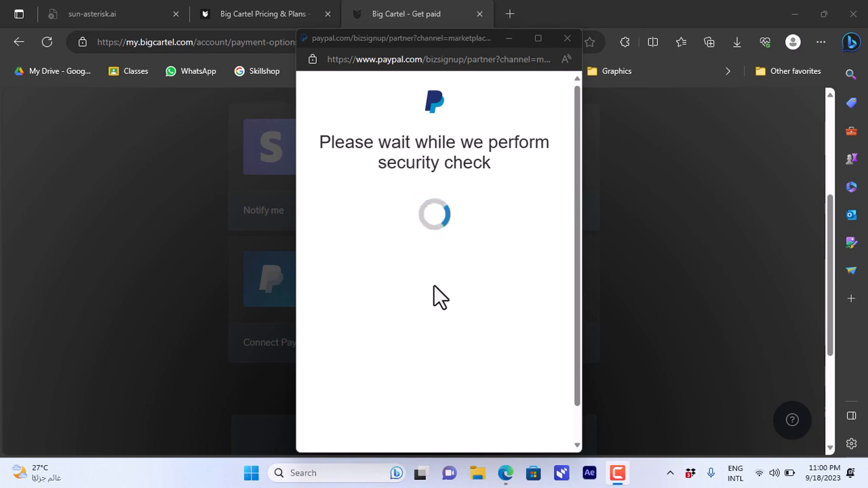
mouse_move(387, 214)
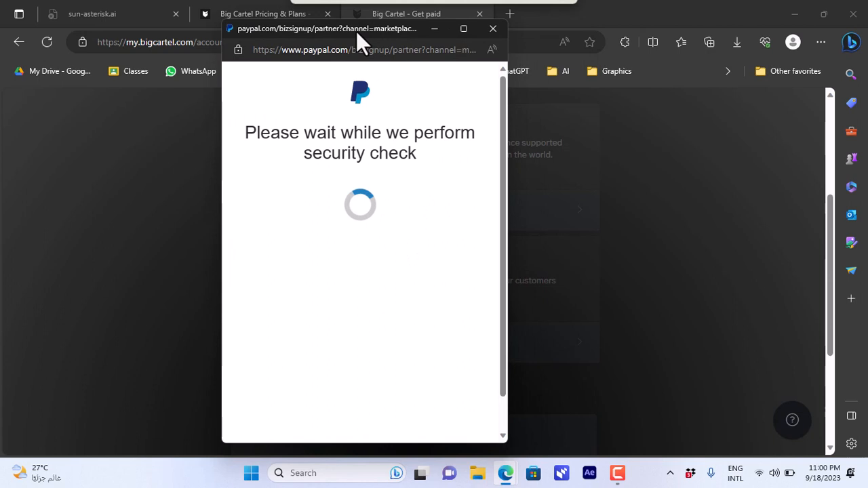
drag(359, 28, 272, 30)
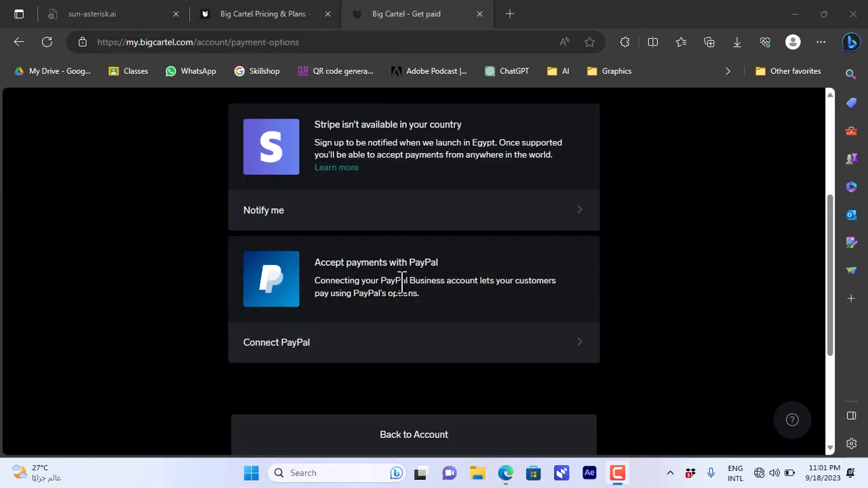
mouse_move(348, 126)
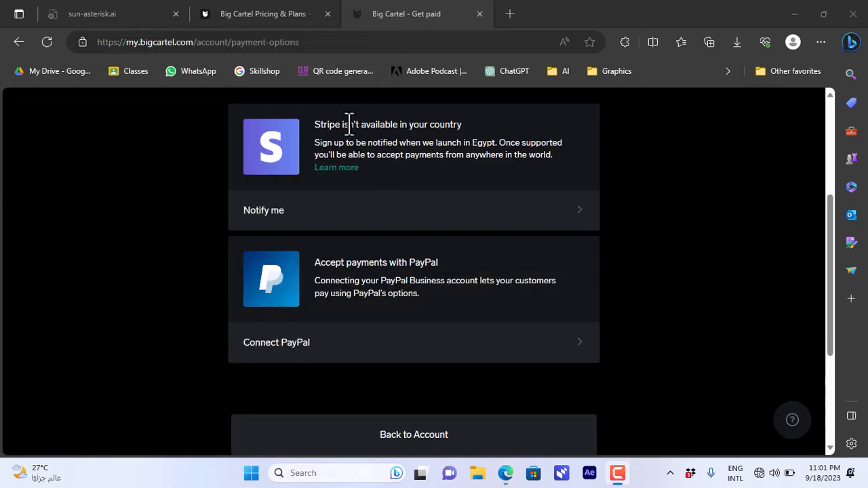
mouse_move(291, 230)
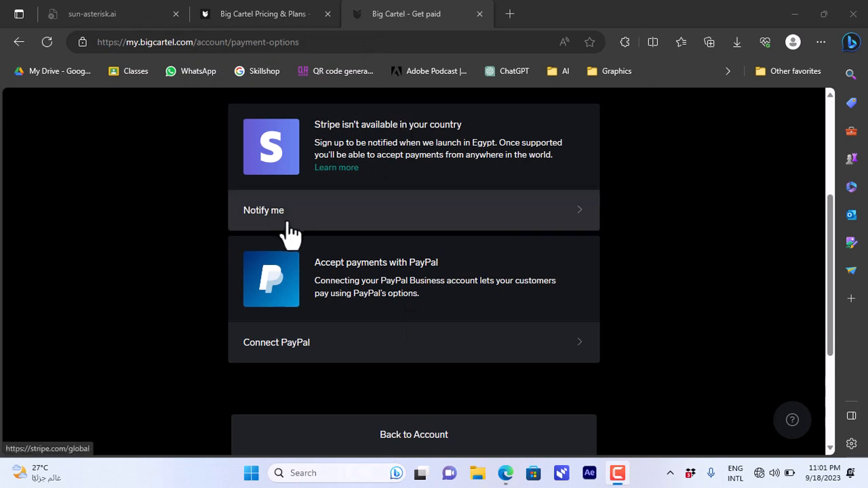
mouse_move(421, 223)
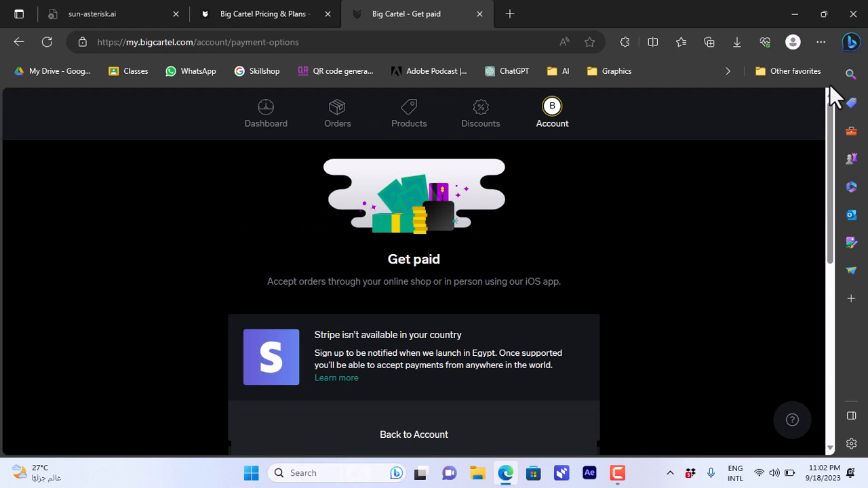
mouse_move(835, 200)
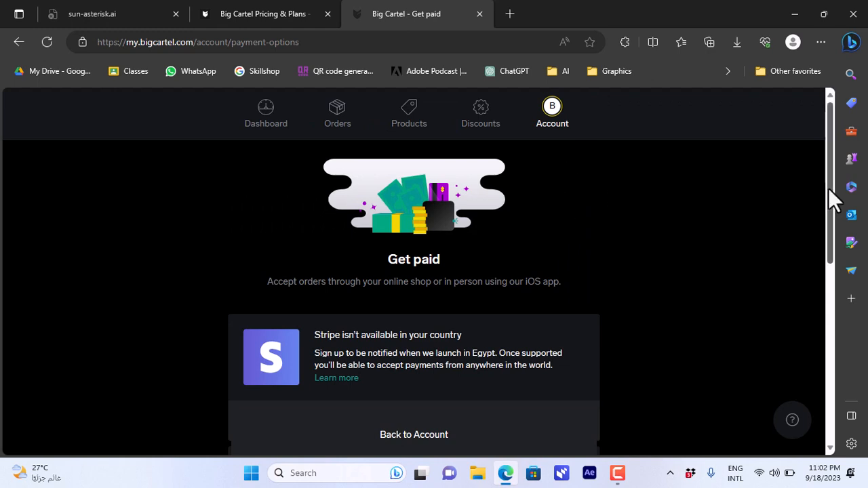
- Scroll to the bottom of Get paid and go back to the account settings
scroll(down, 3)
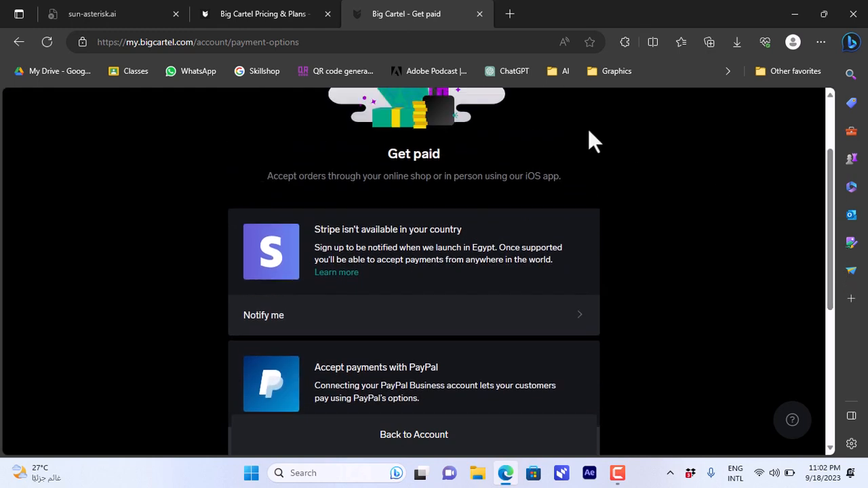
click(414, 435)
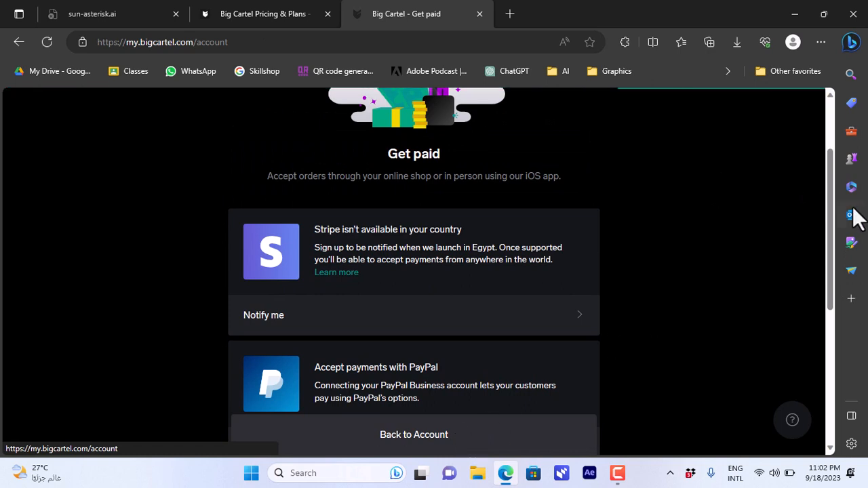
mouse_move(821, 163)
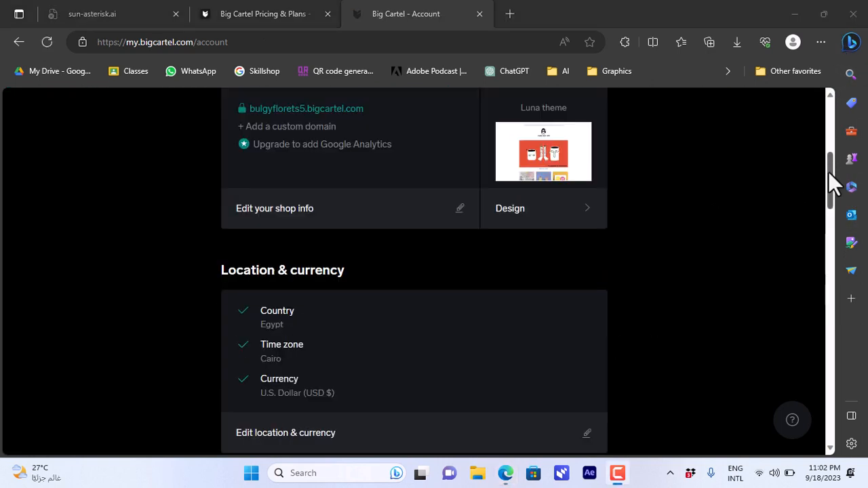
- Scroll the Account page and open the Apps & integrations help resources
scroll(down, 3)
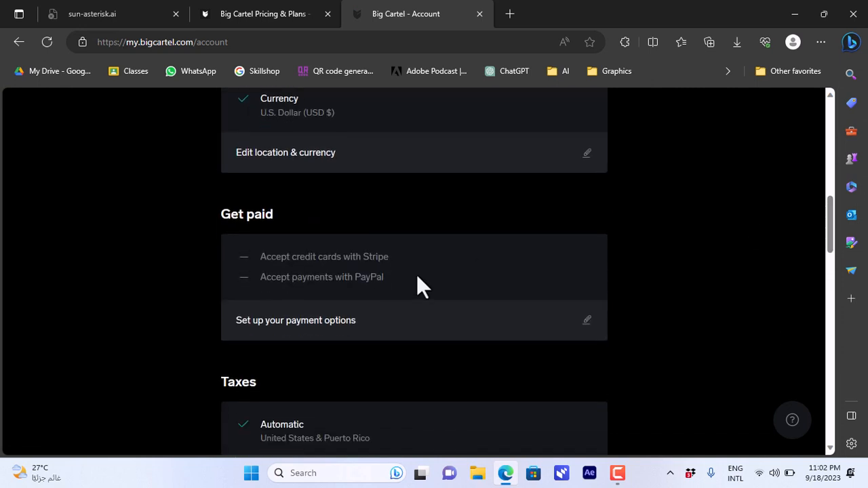
mouse_move(334, 257)
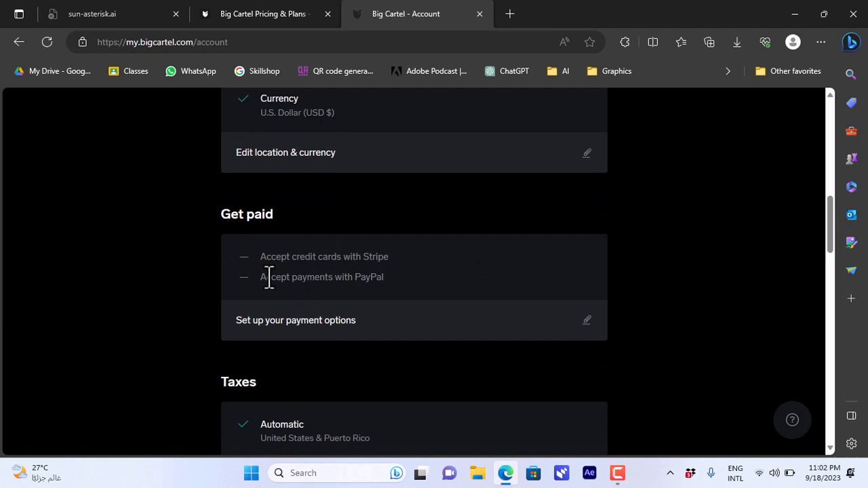
mouse_move(383, 277)
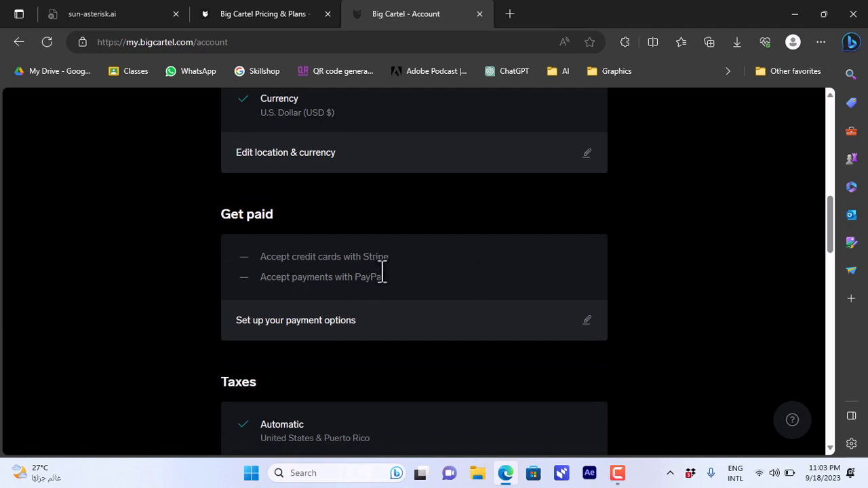
mouse_move(378, 282)
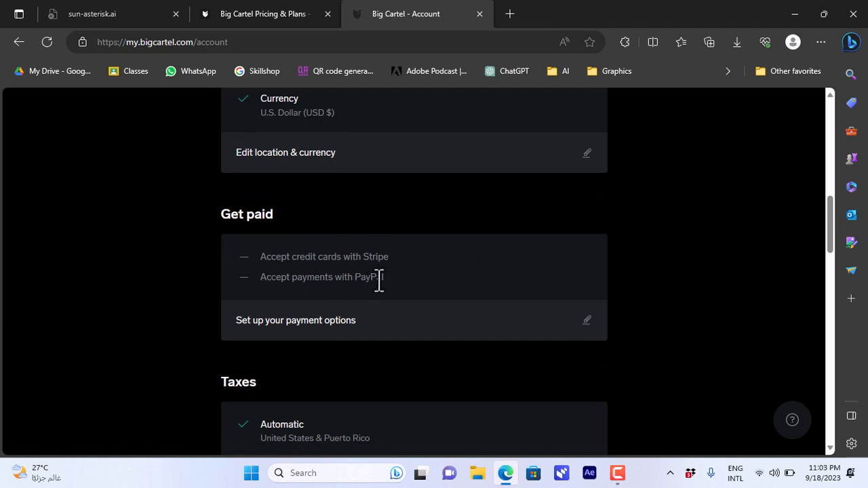
mouse_move(826, 209)
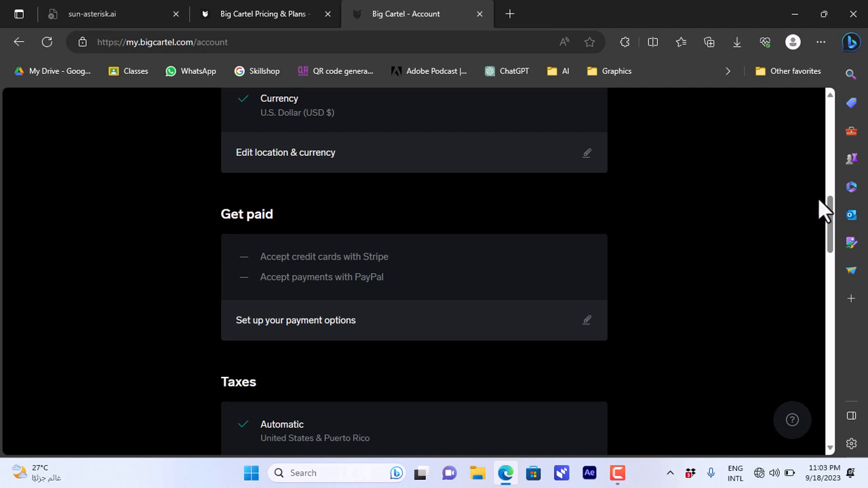
scroll(down, 3)
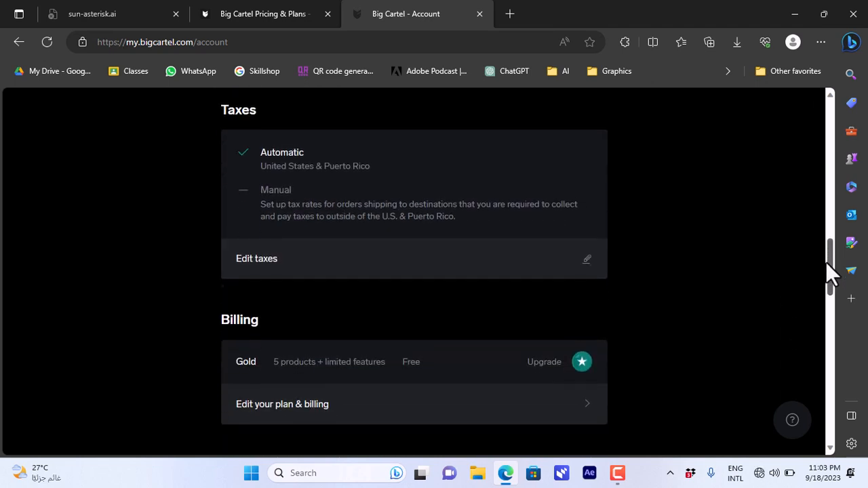
scroll(down, 3)
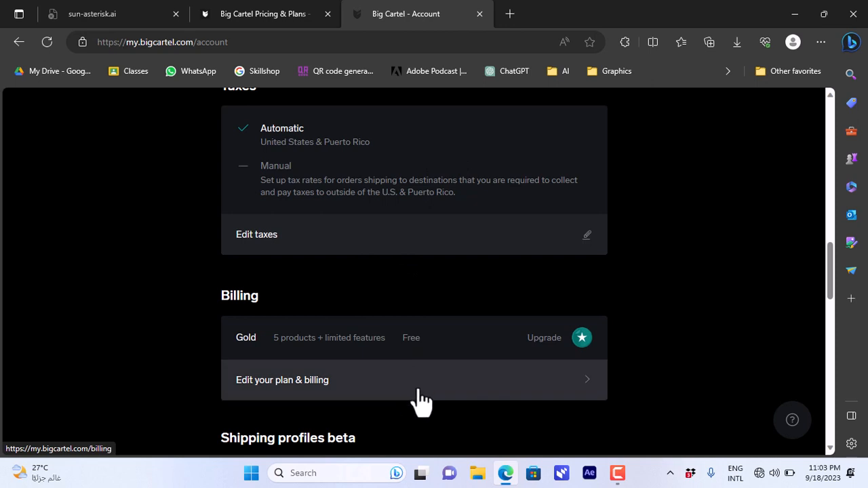
mouse_move(829, 326)
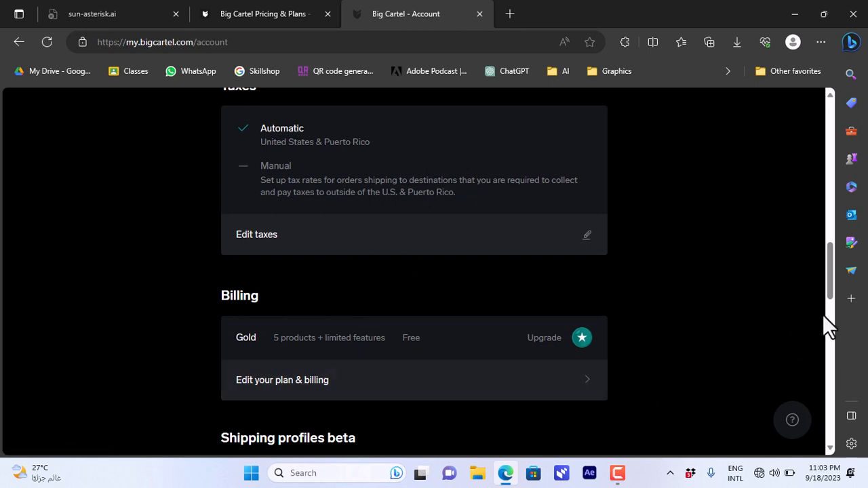
scroll(down, 3)
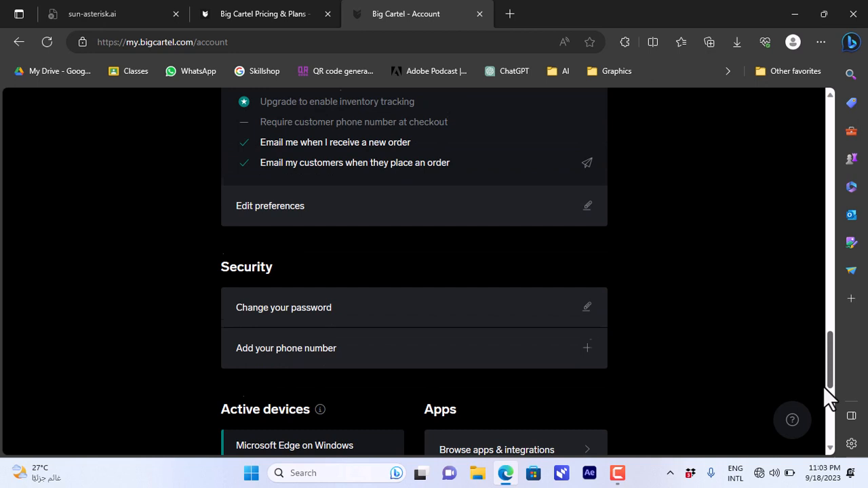
scroll(down, 3)
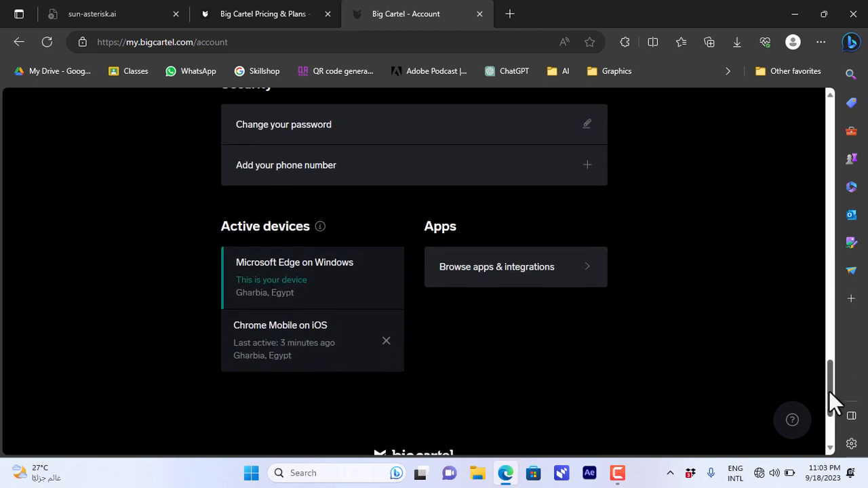
mouse_move(522, 282)
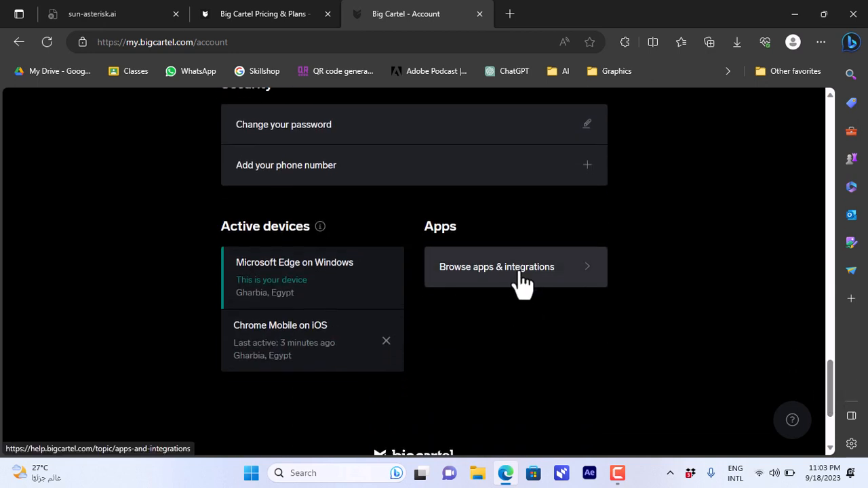
click(497, 267)
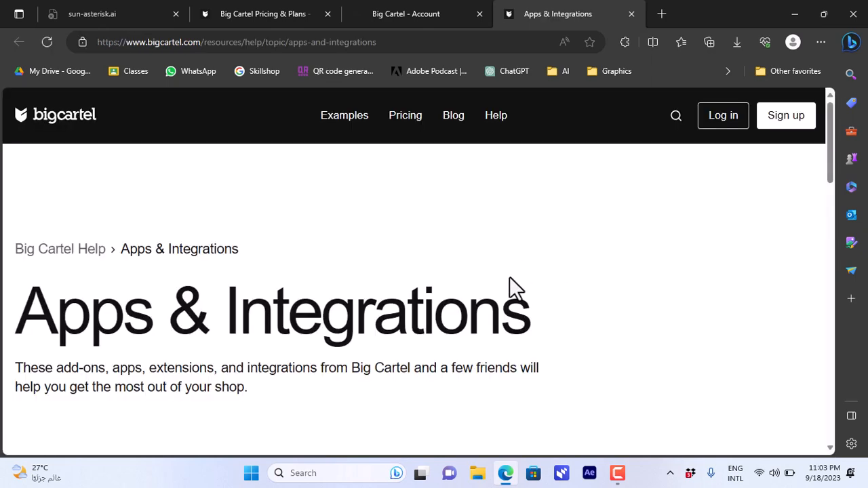
mouse_move(839, 136)
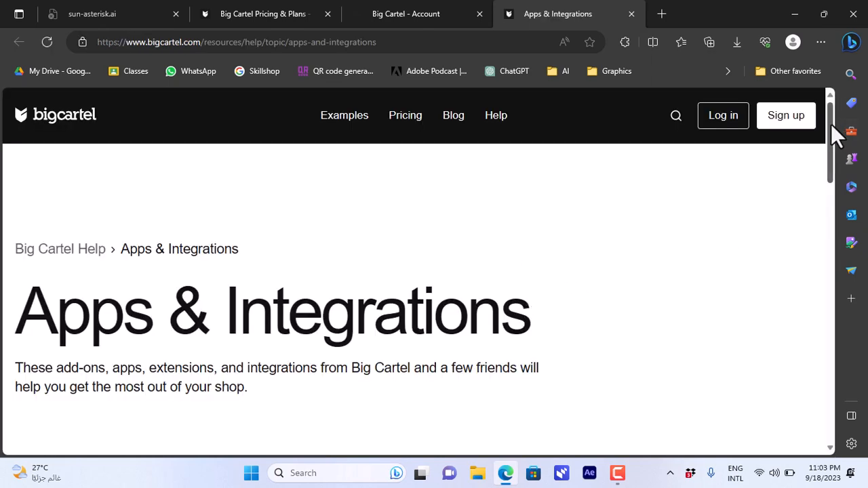
- Scroll the help page and open the Payment Processors topic
scroll(down, 3)
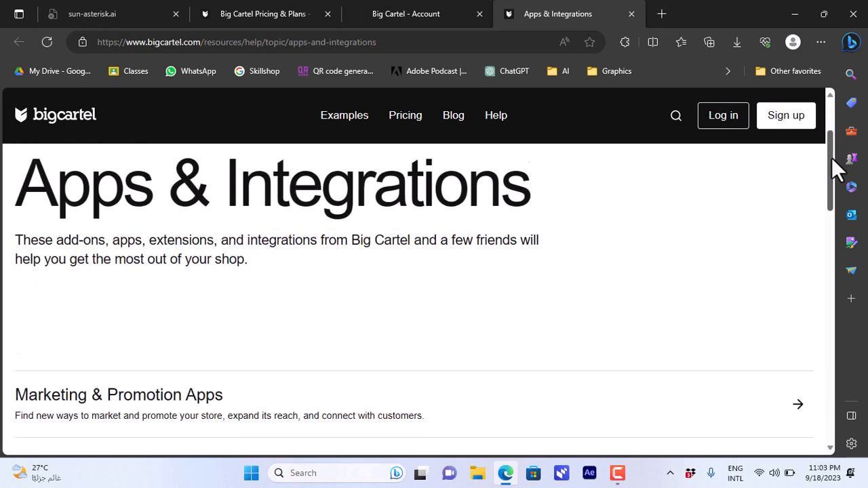
scroll(down, 3)
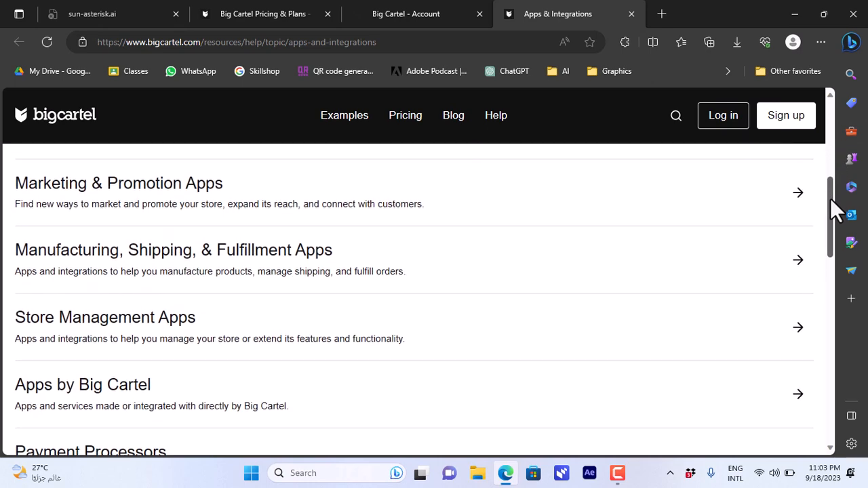
scroll(down, 3)
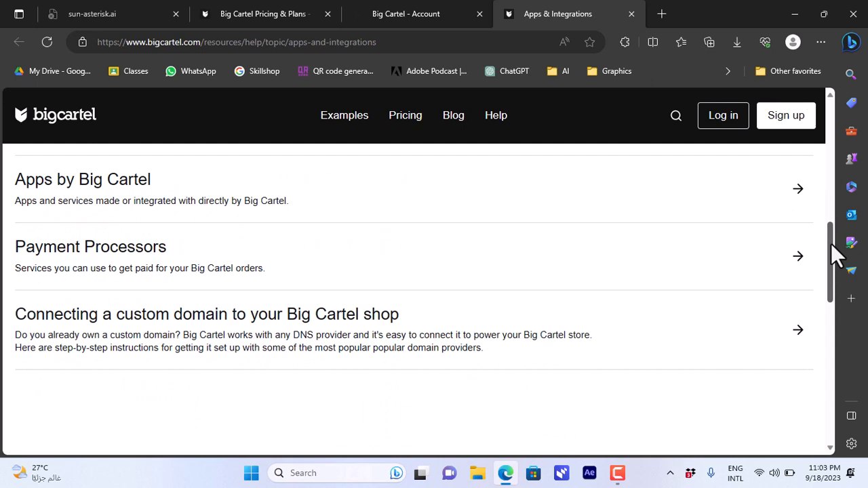
click(91, 246)
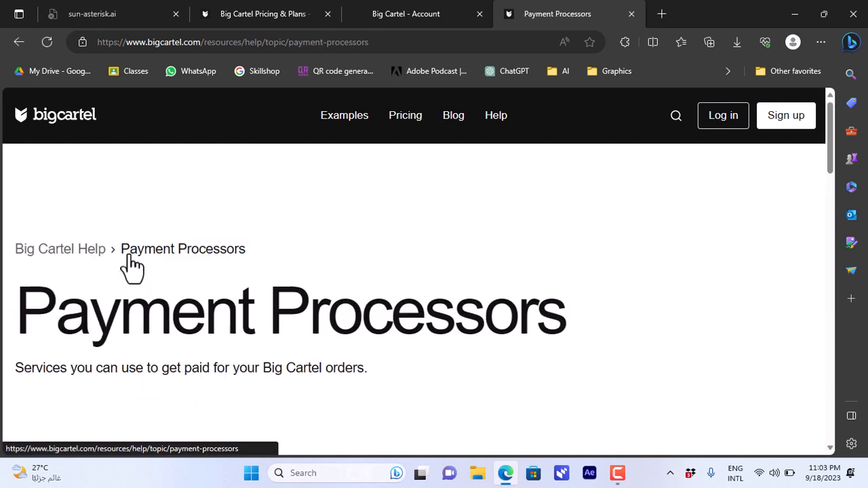
mouse_move(831, 156)
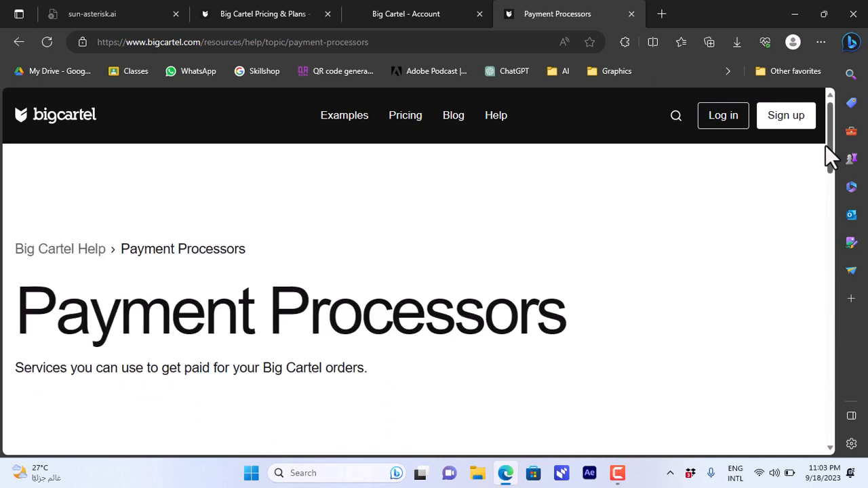
scroll(down, 3)
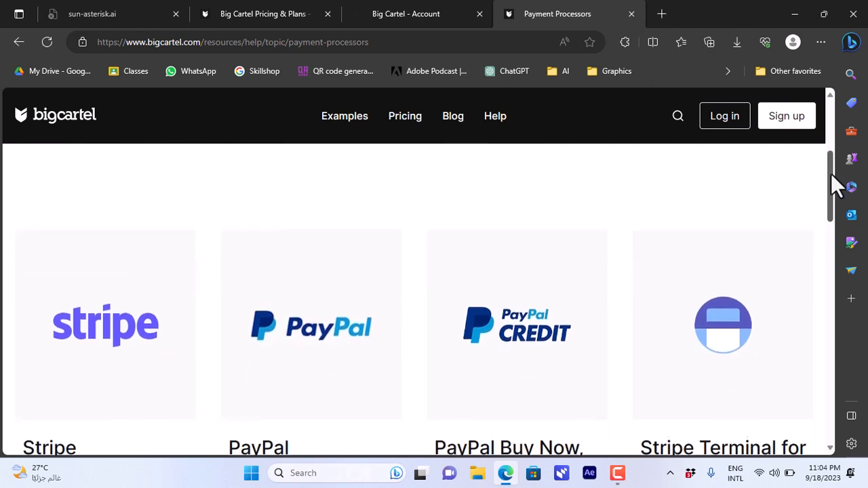
scroll(down, 3)
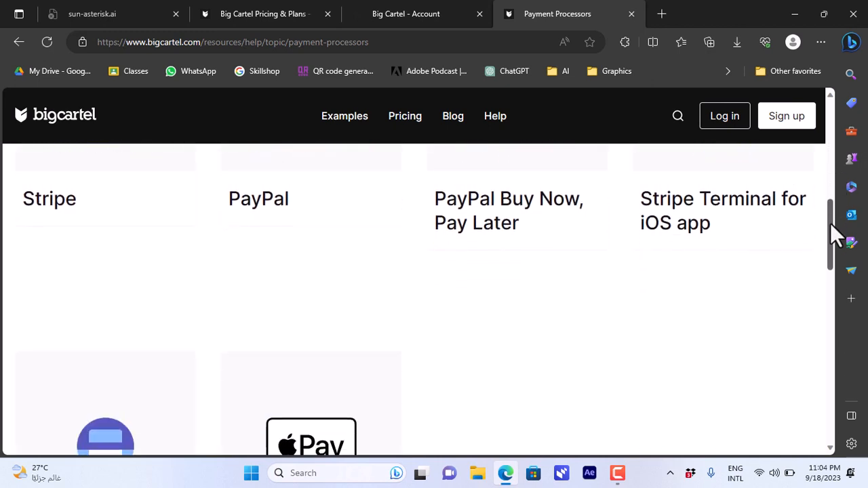
scroll(up, 3)
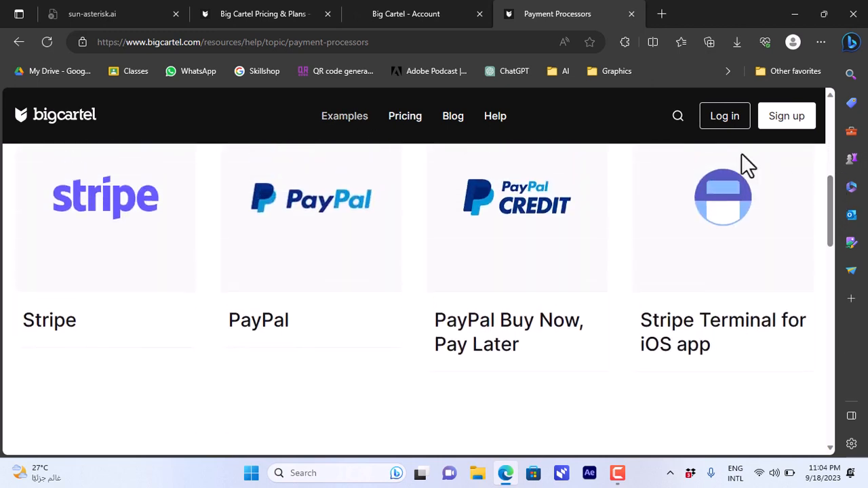
scroll(down, 3)
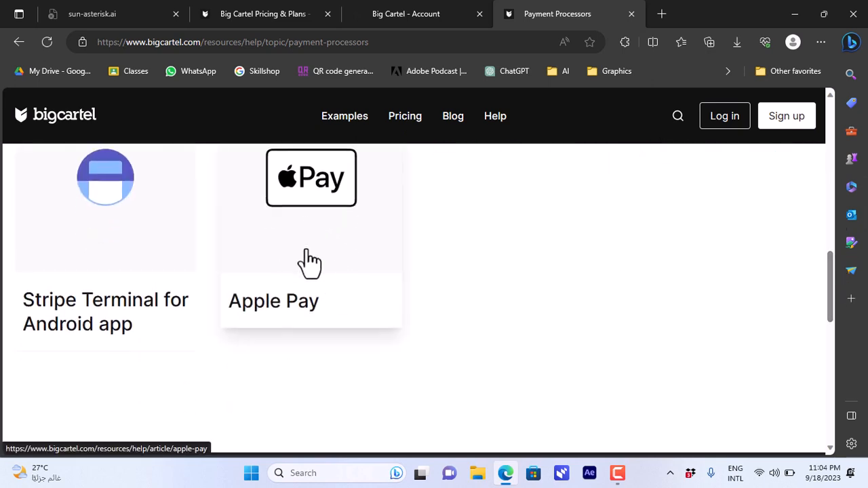
mouse_move(329, 255)
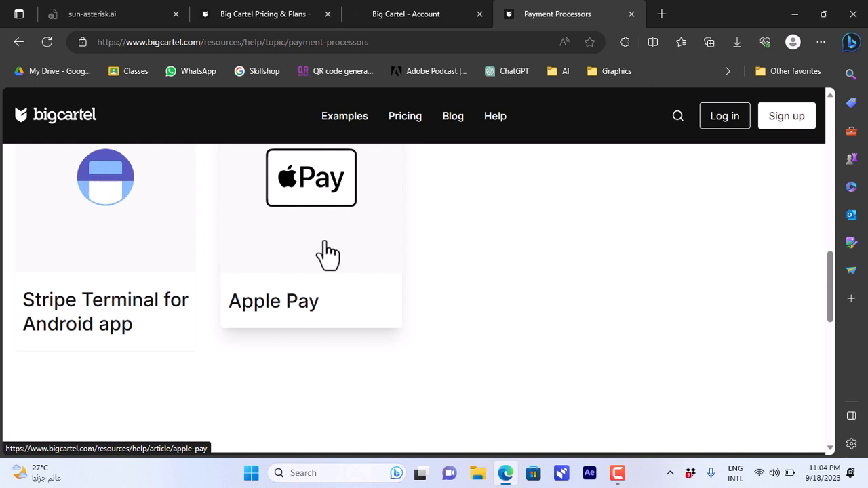
mouse_move(332, 256)
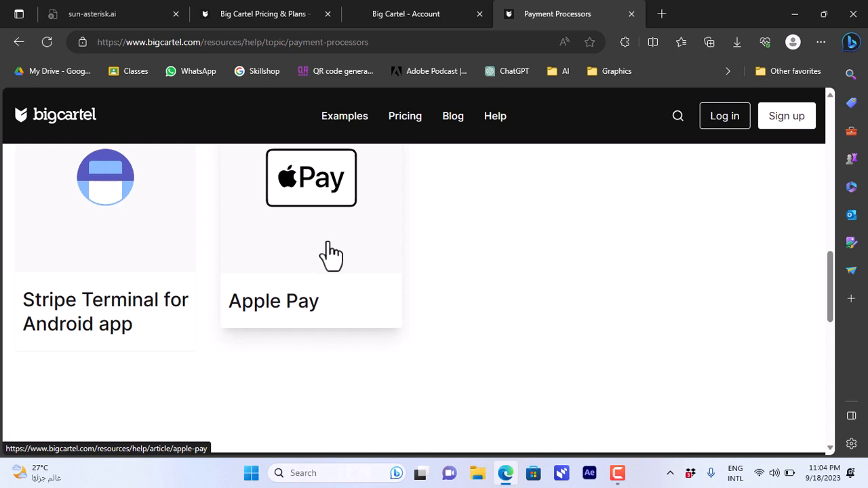
mouse_move(620, 265)
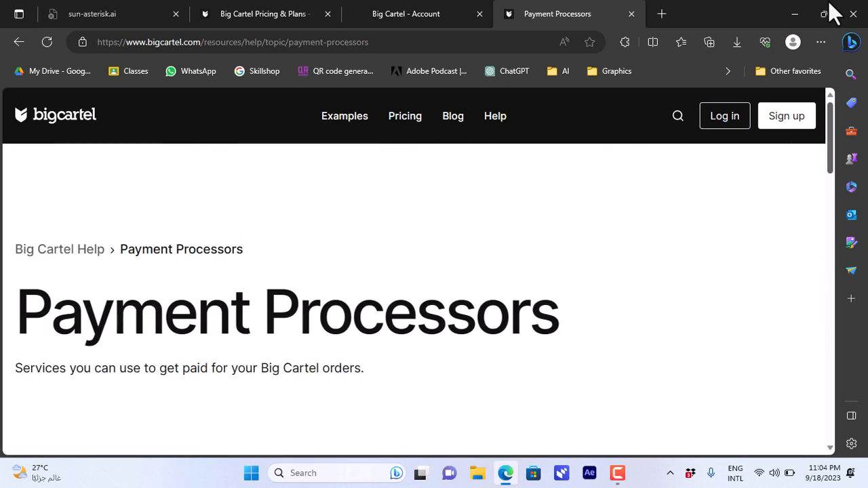
- Return to the account settings, look through the page, and go to the Dashboard
click(405, 14)
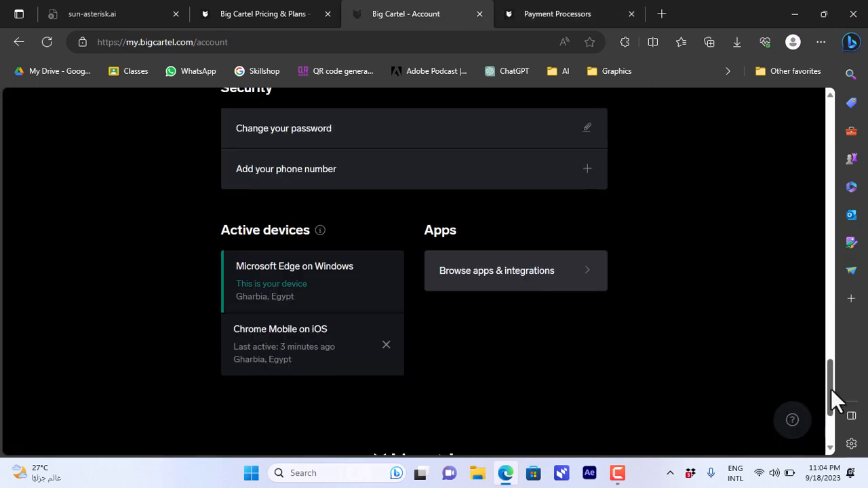
scroll(up, 3)
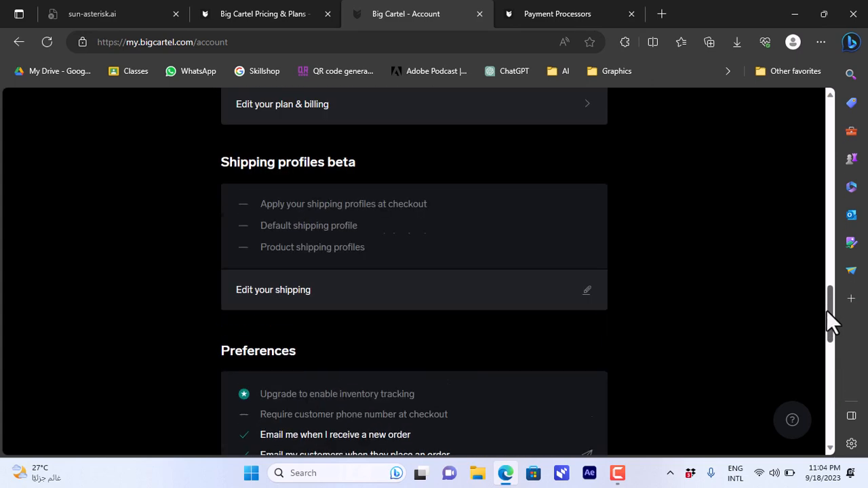
scroll(up, 3)
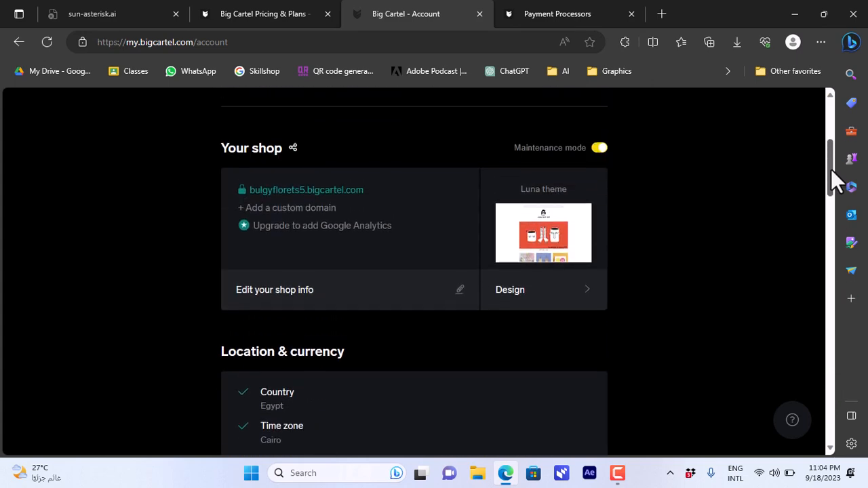
scroll(up, 3)
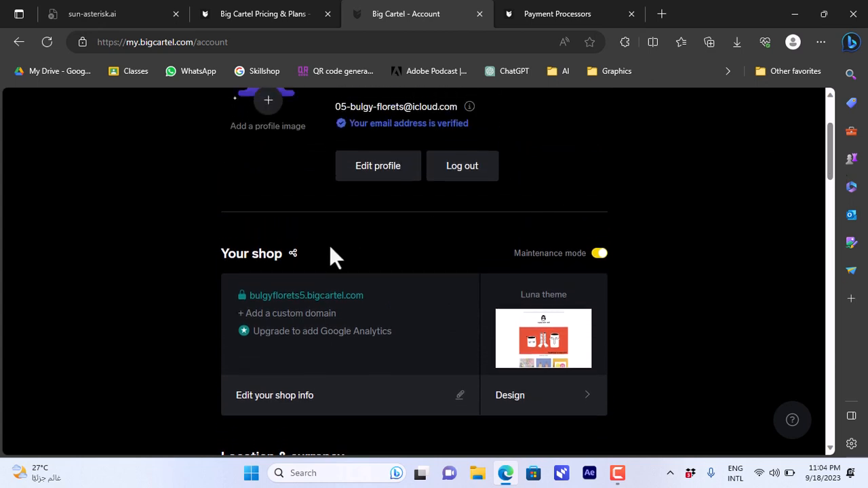
scroll(down, 3)
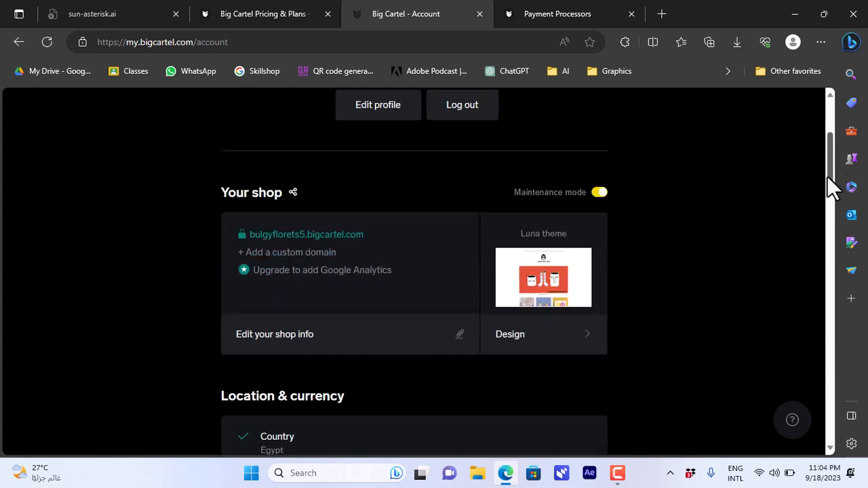
scroll(down, 3)
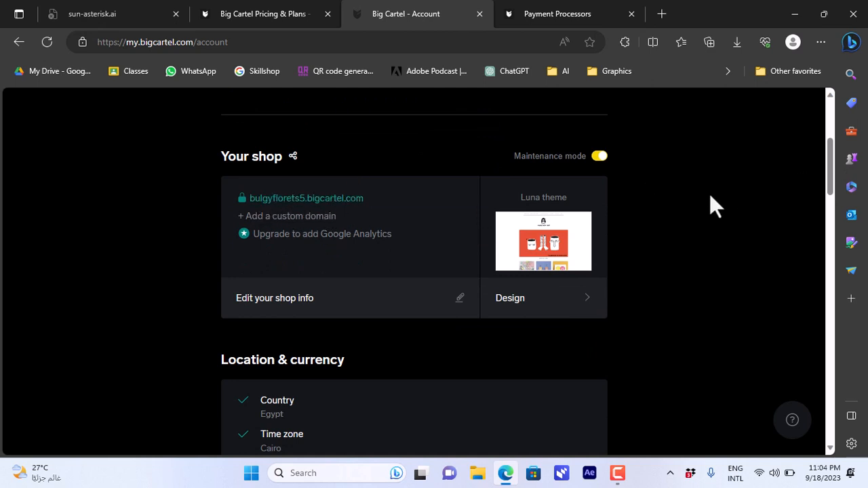
scroll(up, 3)
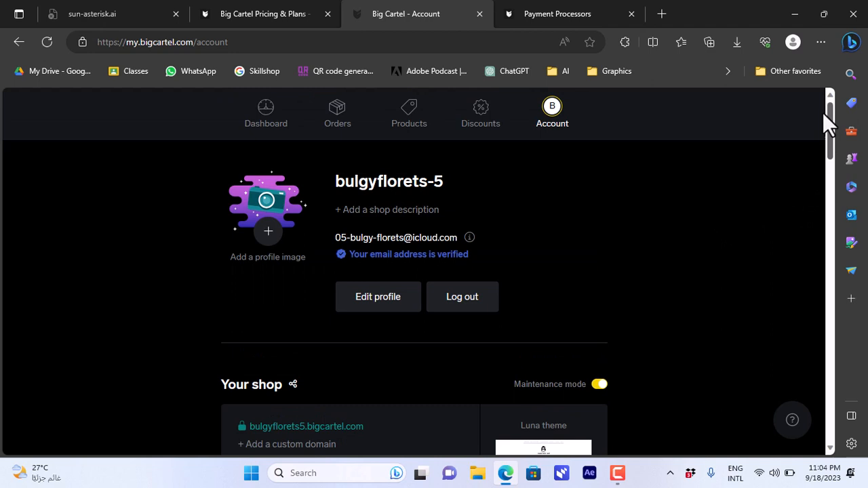
scroll(down, 3)
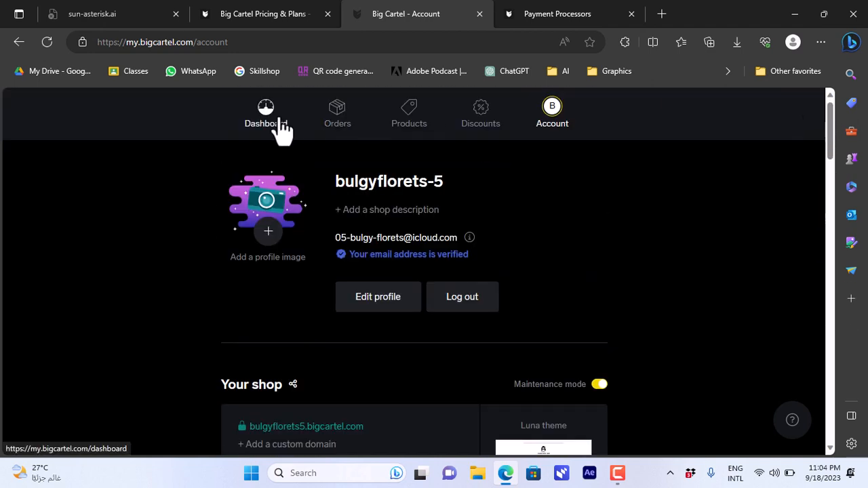
click(265, 113)
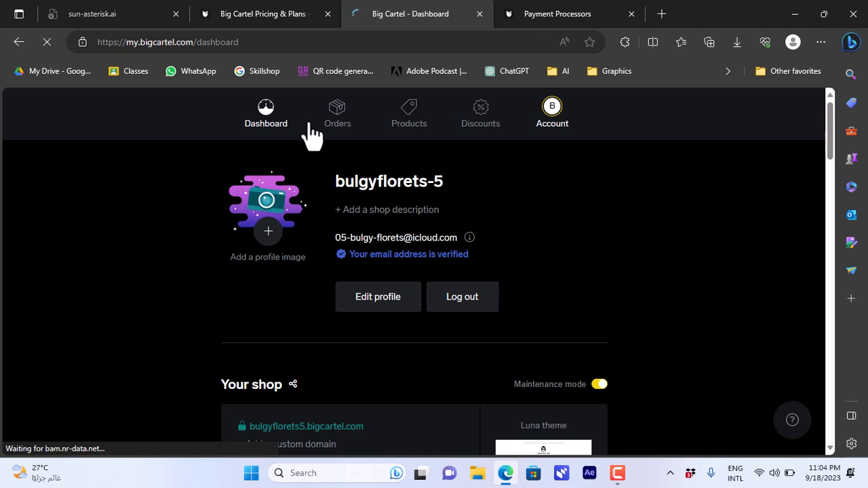
- Review the checklist, with location and currency verified, and start 'Add a product'
click(266, 112)
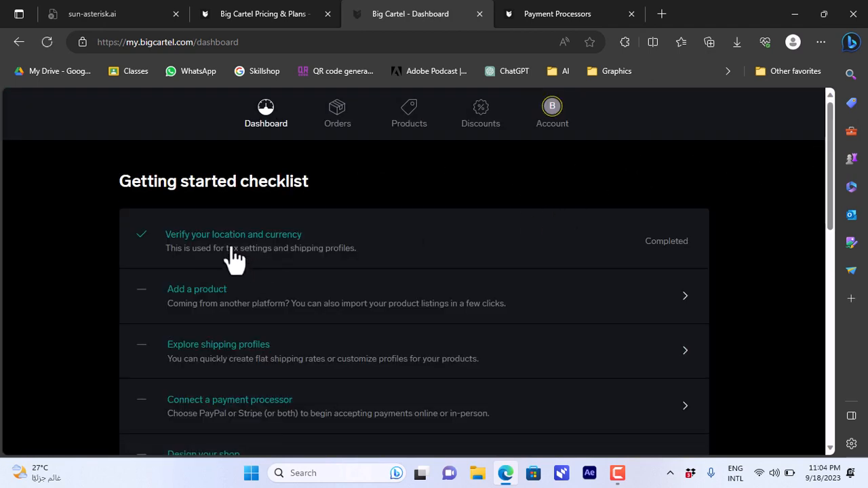
mouse_move(295, 262)
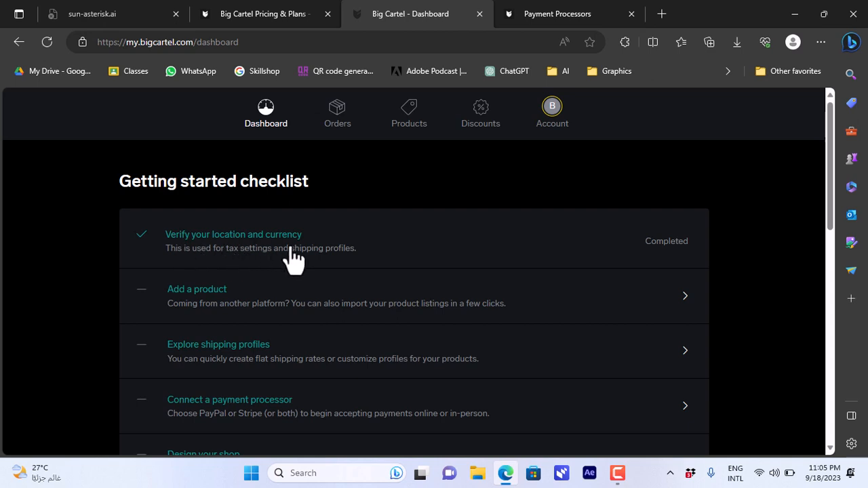
mouse_move(211, 308)
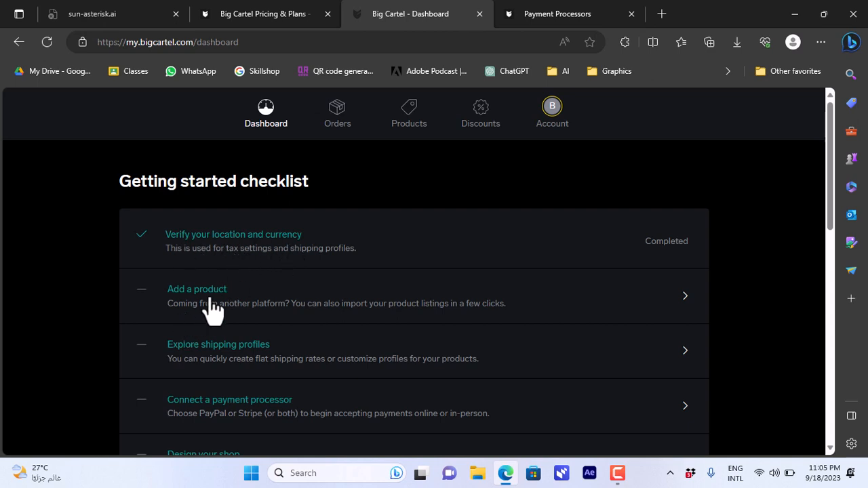
mouse_move(335, 292)
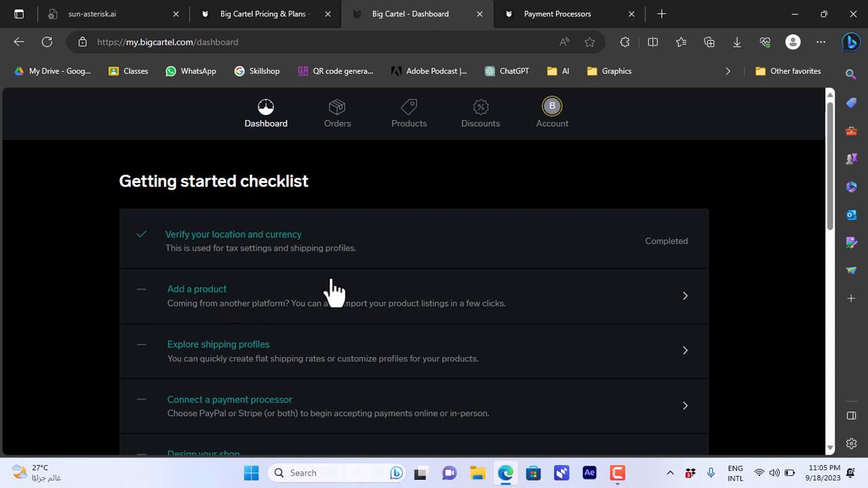
click(196, 296)
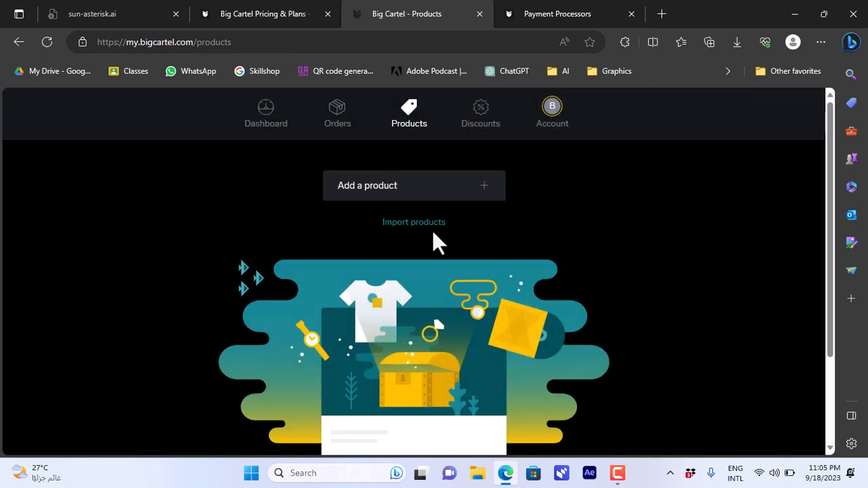
- View and close the Import products dialog, then return to the Dashboard checklist
click(414, 222)
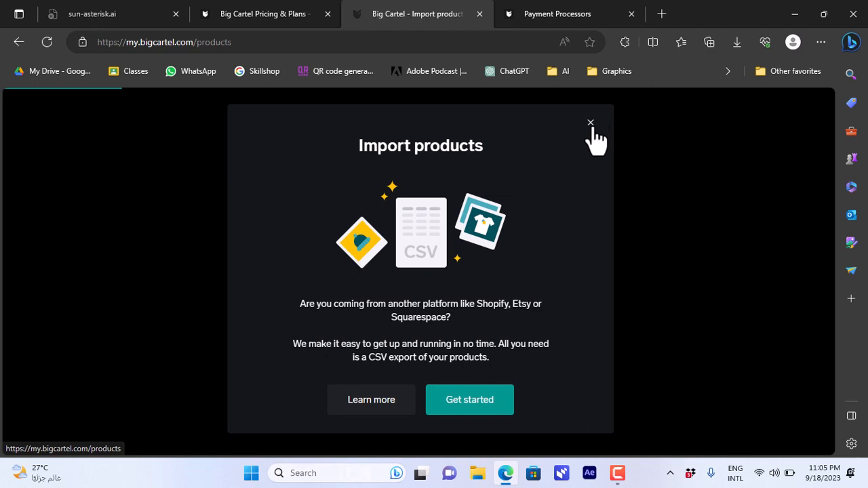
click(590, 123)
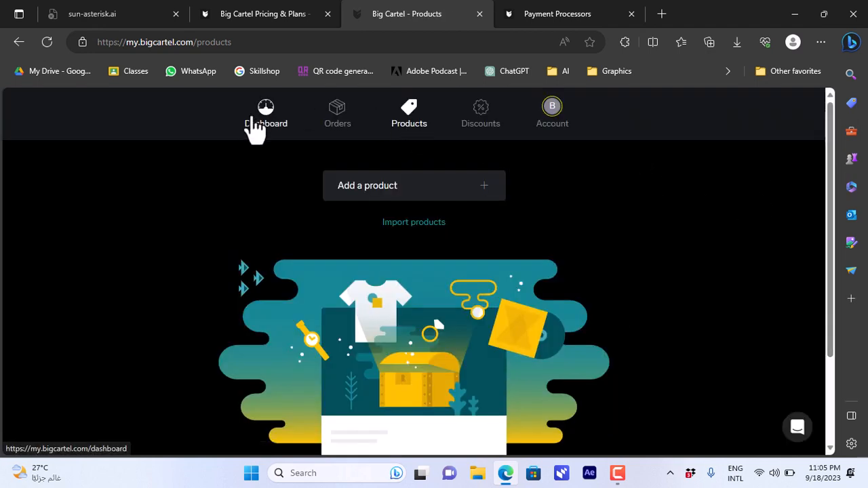
mouse_move(403, 145)
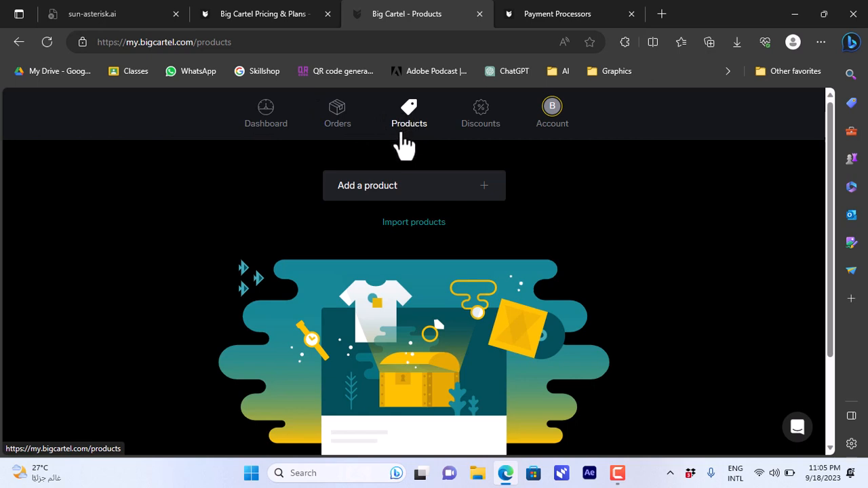
mouse_move(266, 112)
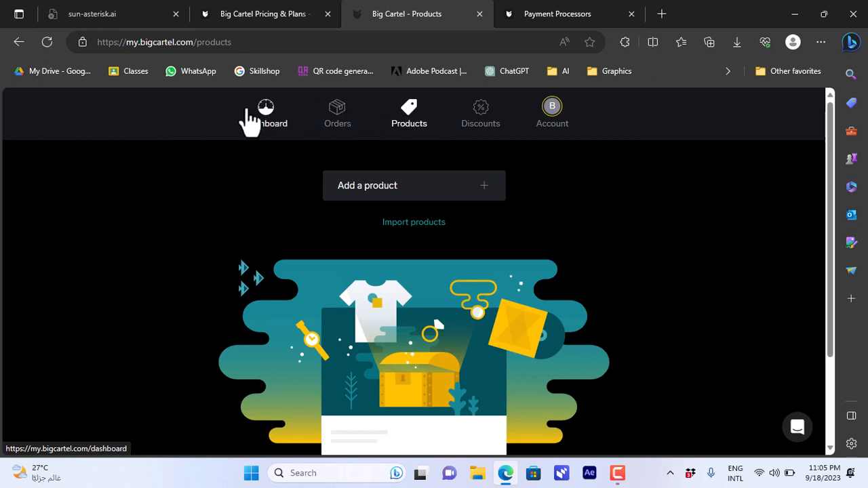
click(266, 114)
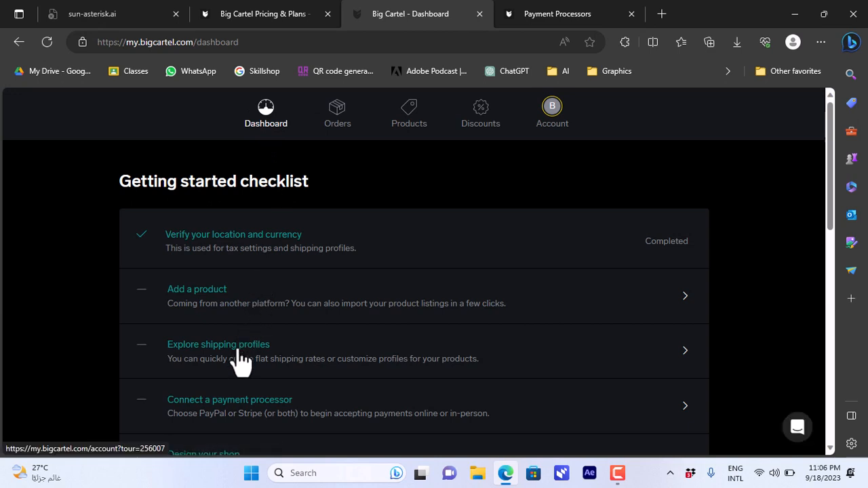
- Follow 'Explore shipping profiles' and open the Shipping profiles beta settings from Account
click(218, 344)
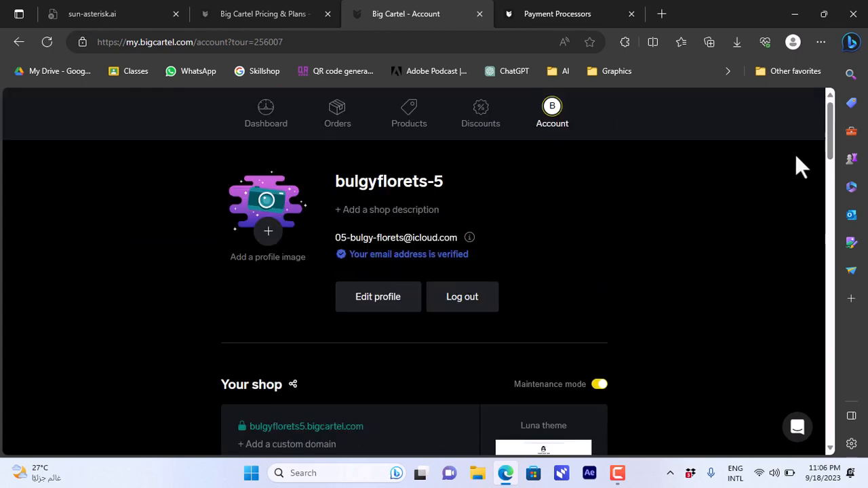
scroll(down, 3)
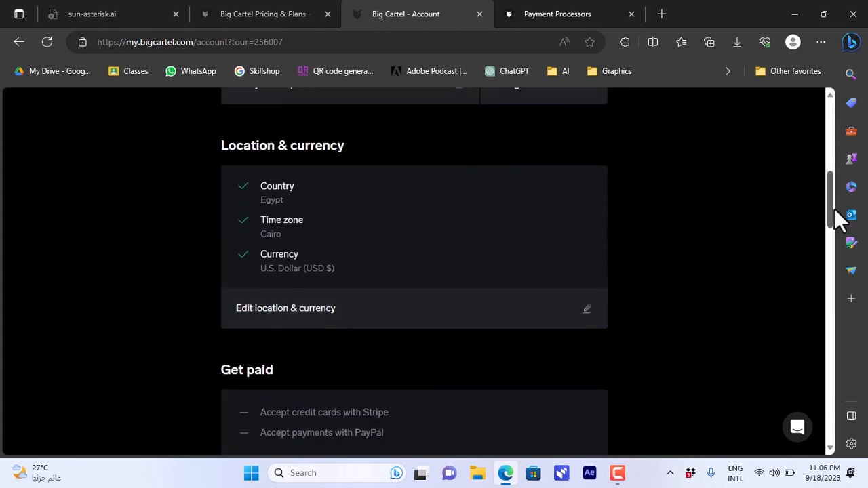
scroll(down, 3)
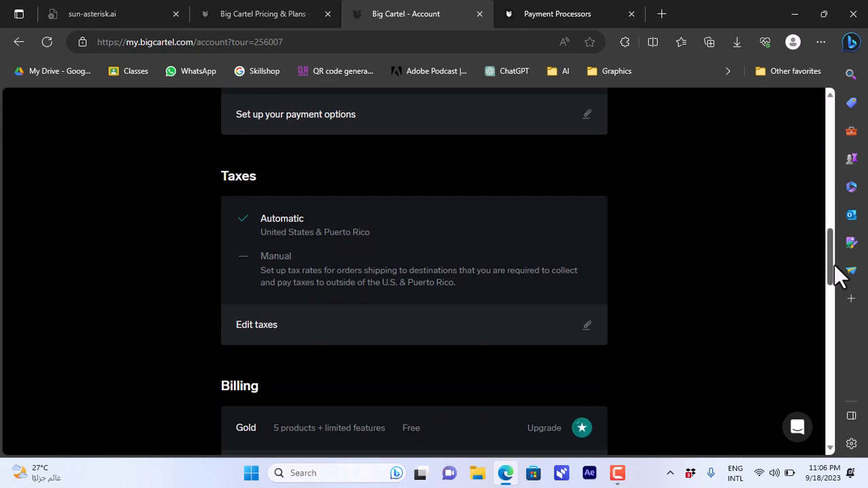
scroll(down, 3)
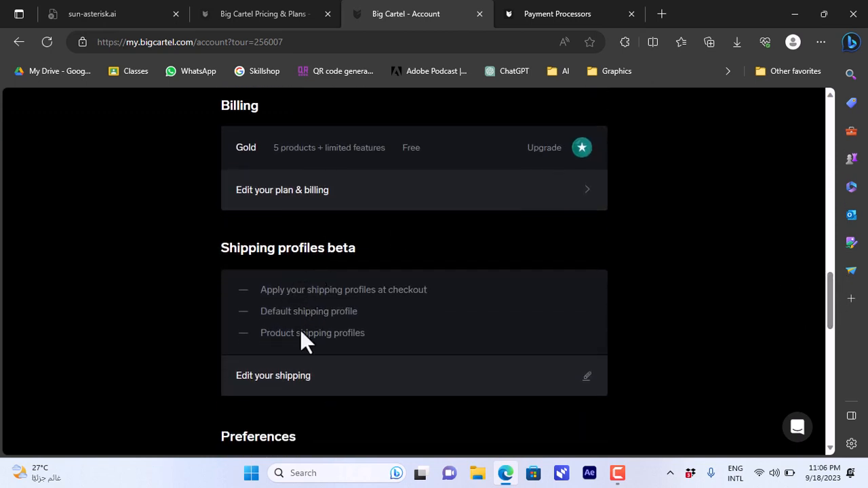
click(274, 375)
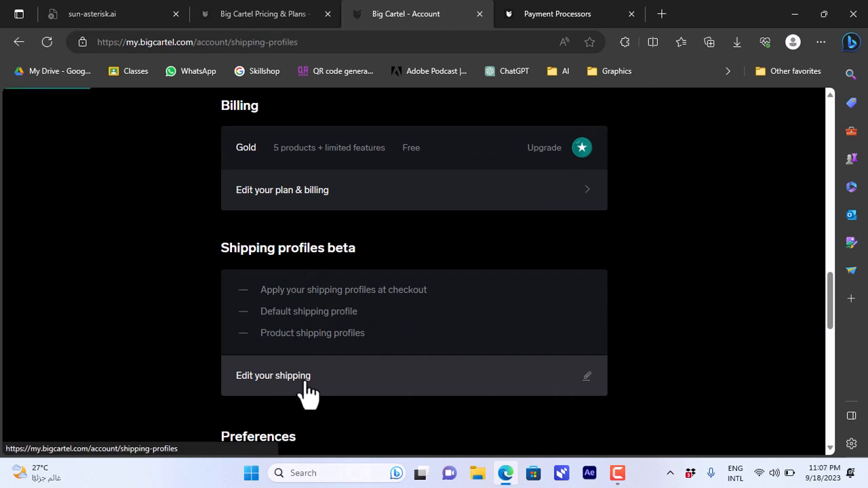
- Review the Shipping profiles page with the beta left off, then return to the Dashboard
click(273, 376)
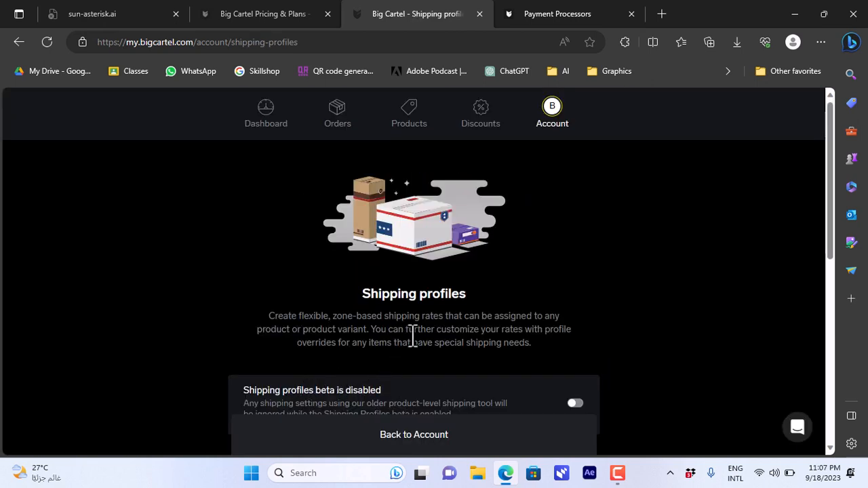
scroll(down, 3)
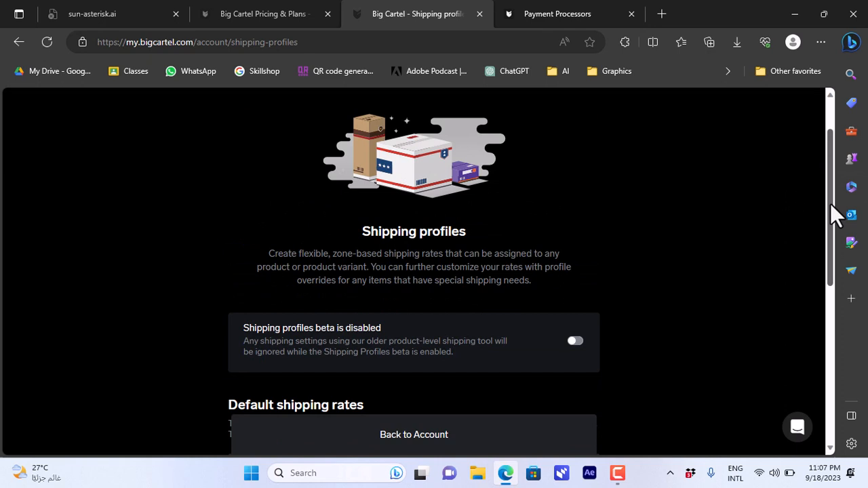
scroll(down, 3)
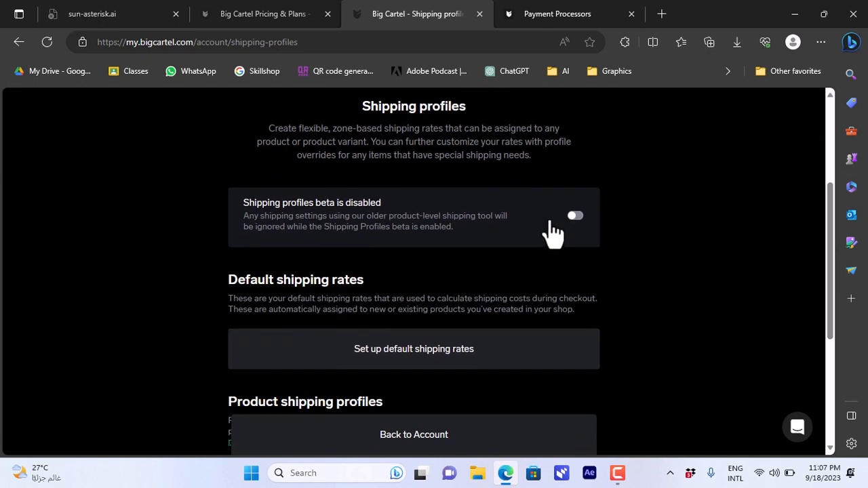
mouse_move(468, 309)
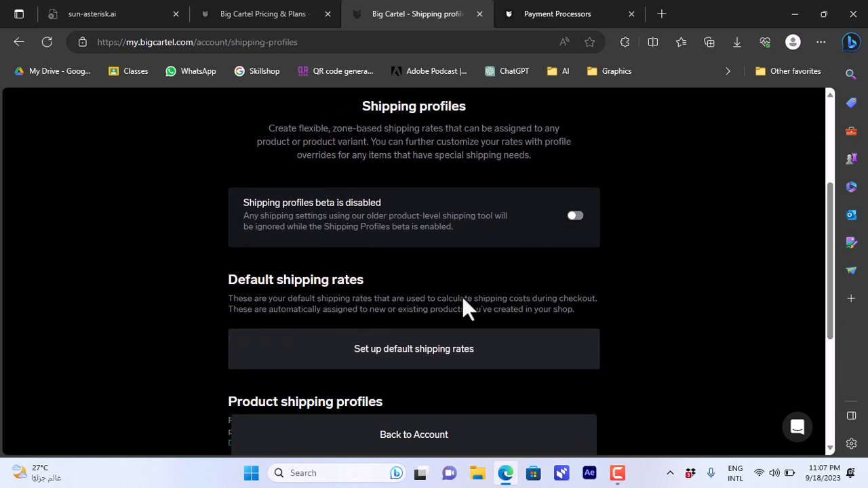
mouse_move(831, 245)
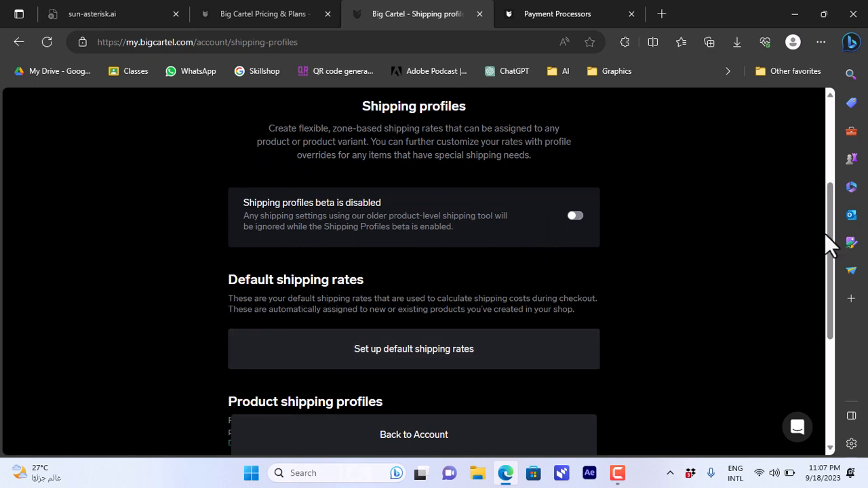
scroll(down, 3)
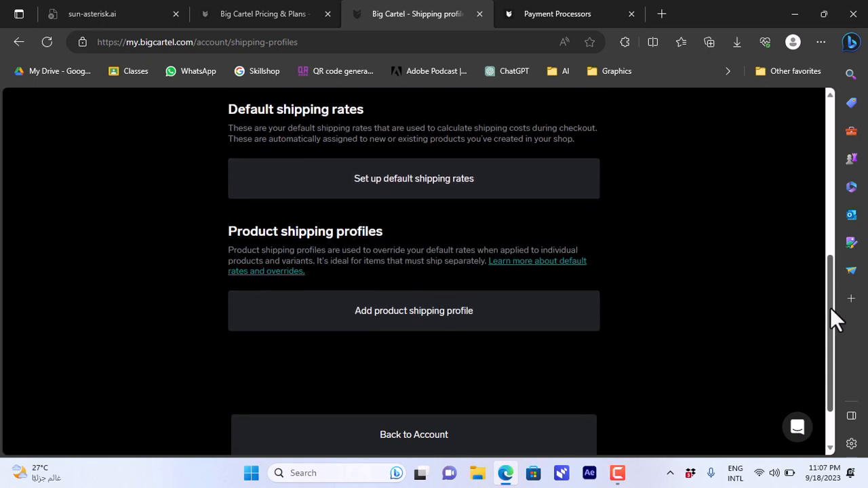
mouse_move(807, 275)
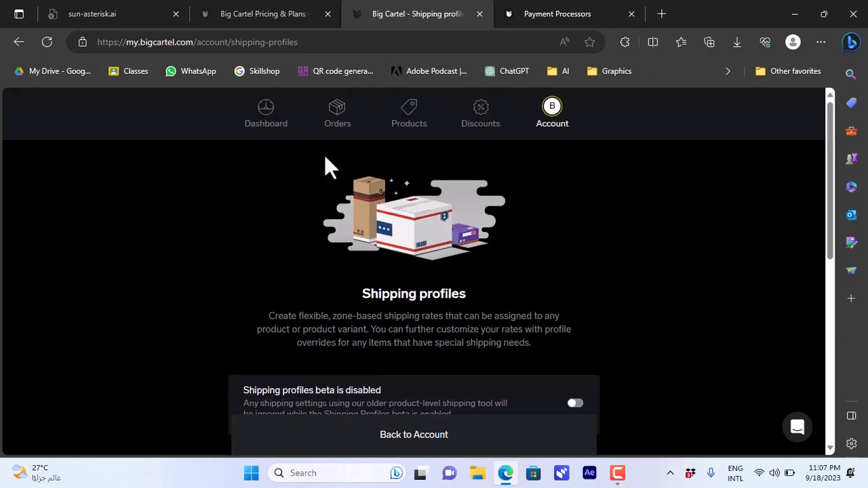
click(265, 114)
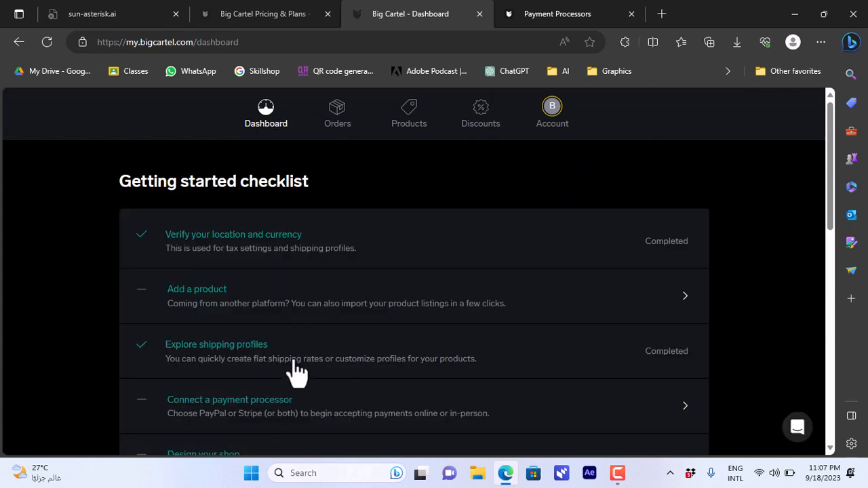
mouse_move(197, 369)
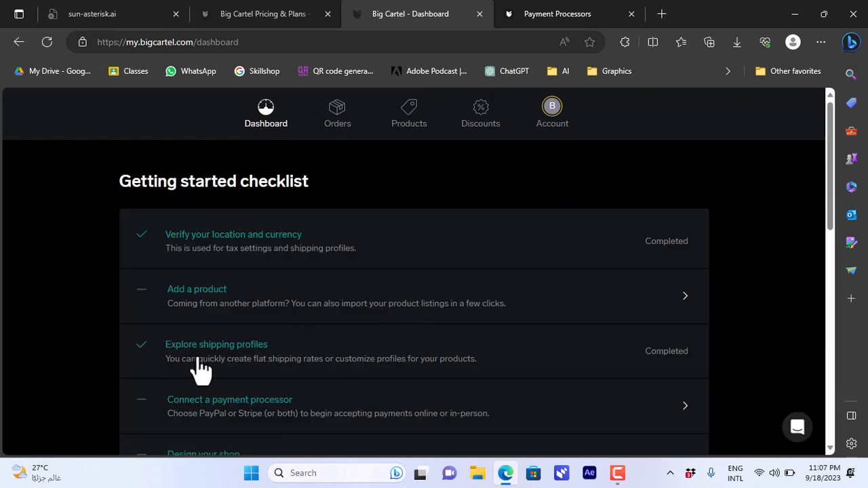
mouse_move(243, 431)
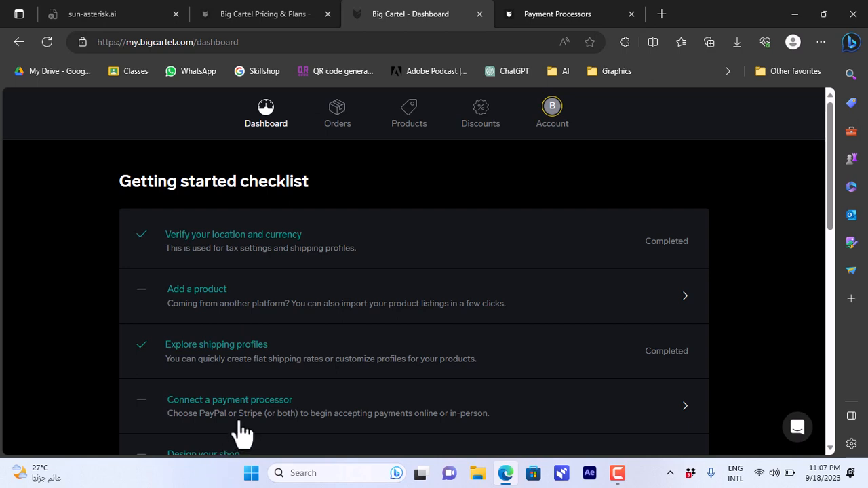
mouse_move(653, 395)
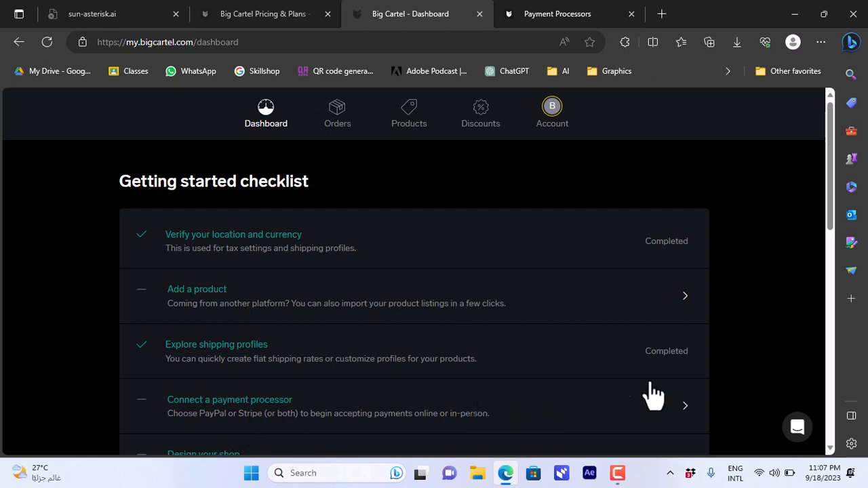
- Scroll down to the setup checklist and start the 'Design your shop' step
scroll(down, 3)
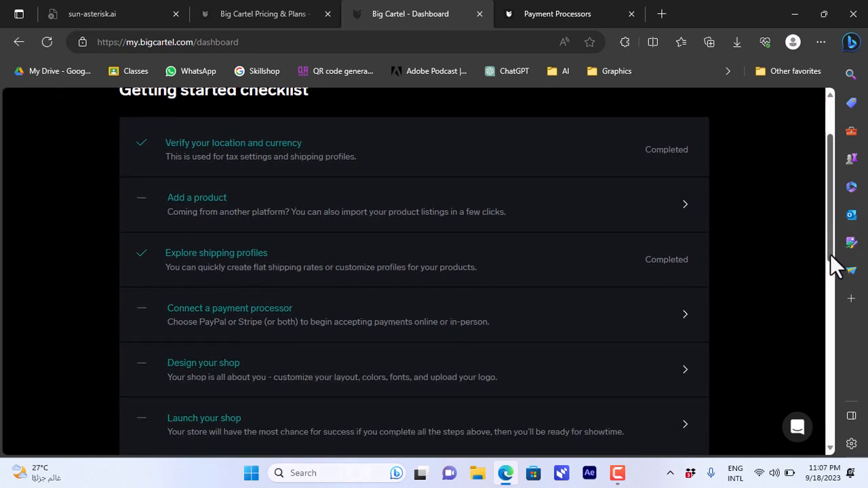
scroll(down, 3)
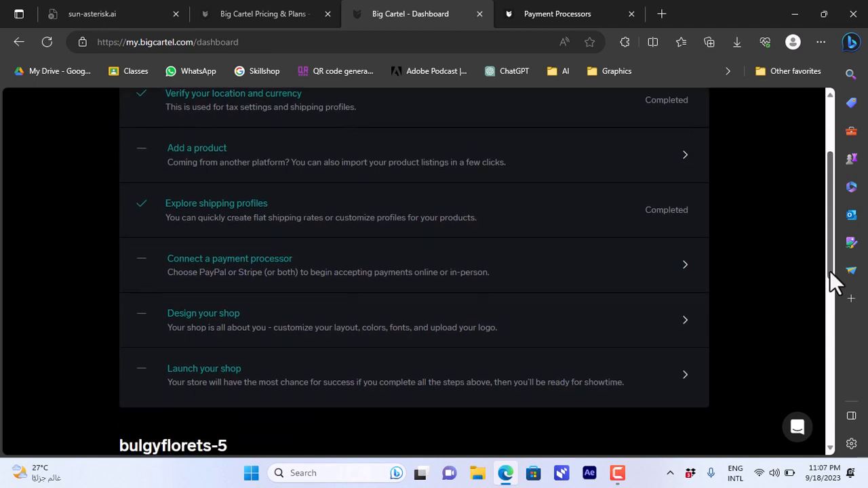
mouse_move(234, 339)
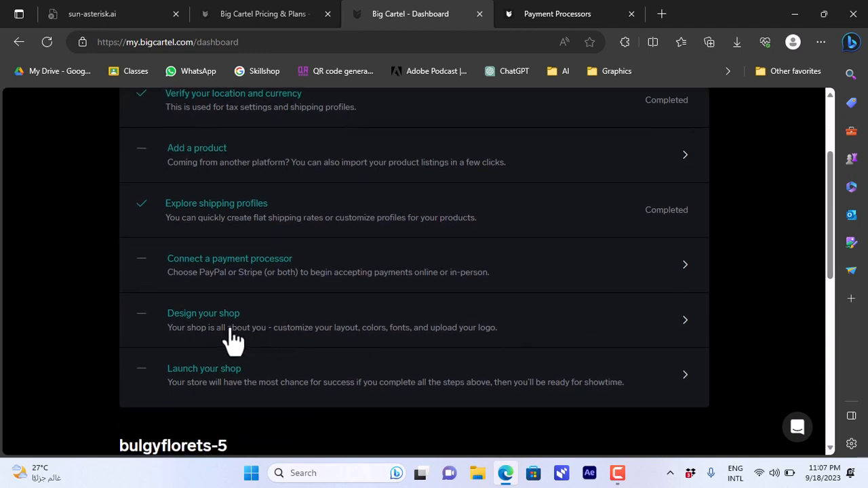
mouse_move(214, 319)
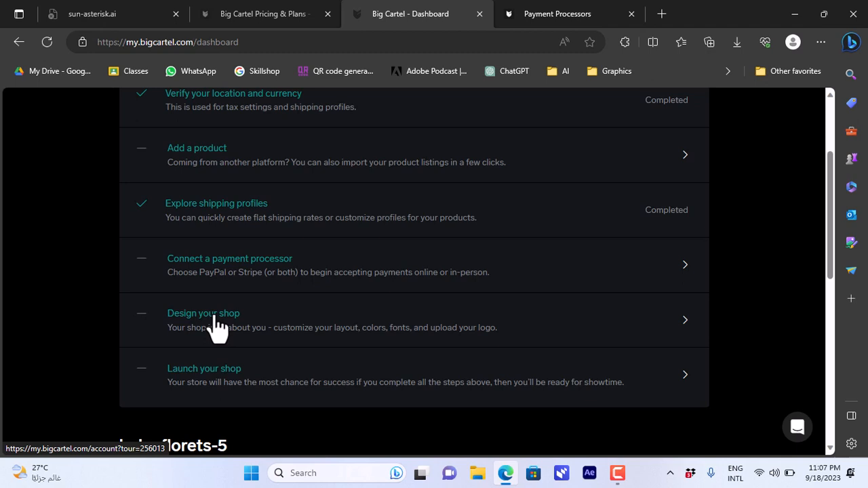
click(203, 313)
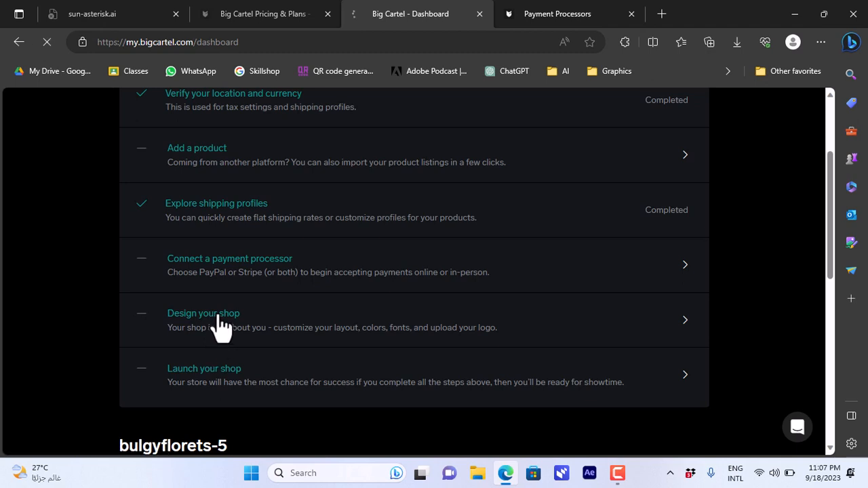
- Step through and dismiss the Design tour, then open the Luna theme's design editor
click(553, 112)
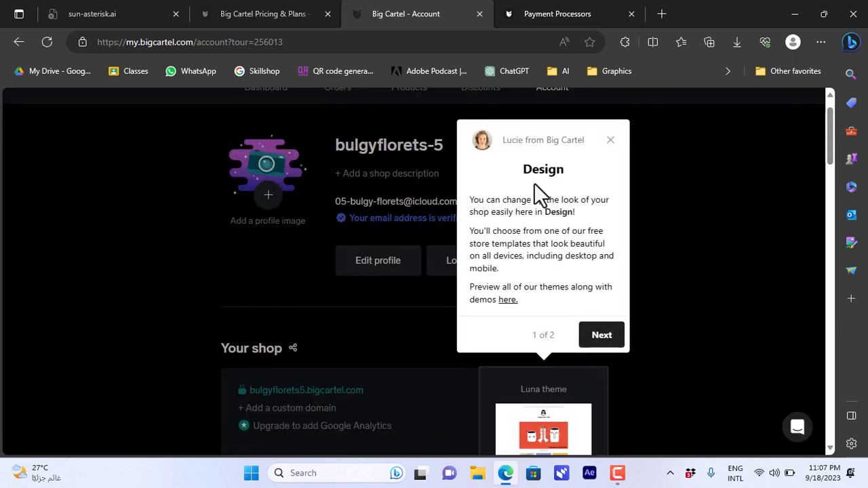
mouse_move(263, 352)
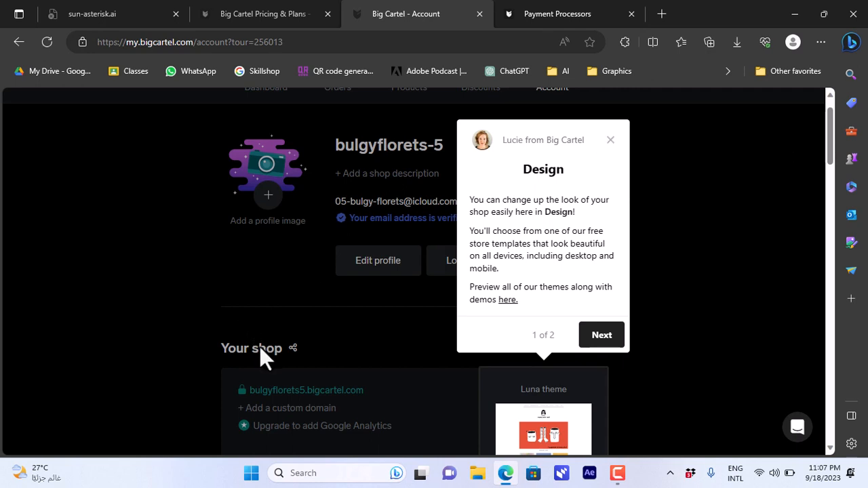
mouse_move(538, 145)
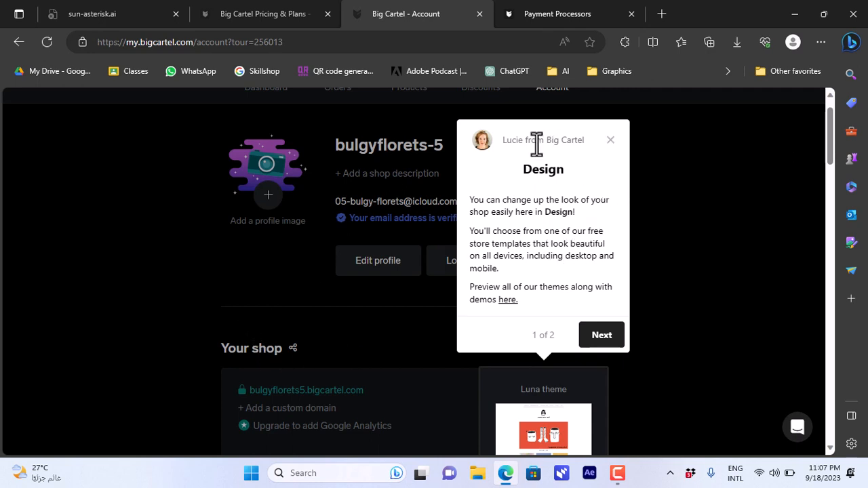
mouse_move(549, 310)
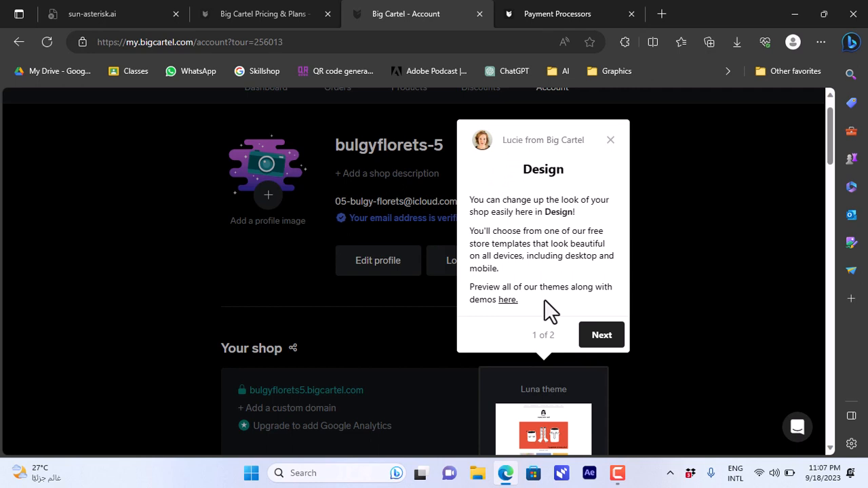
mouse_move(486, 382)
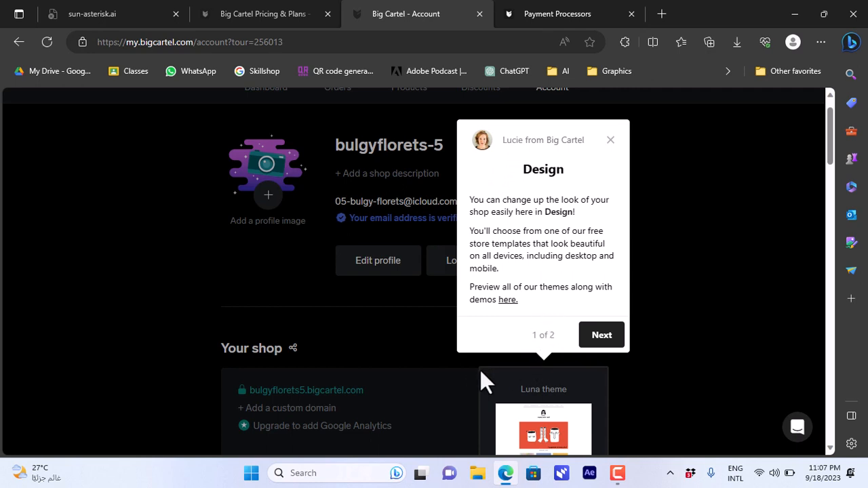
mouse_move(539, 414)
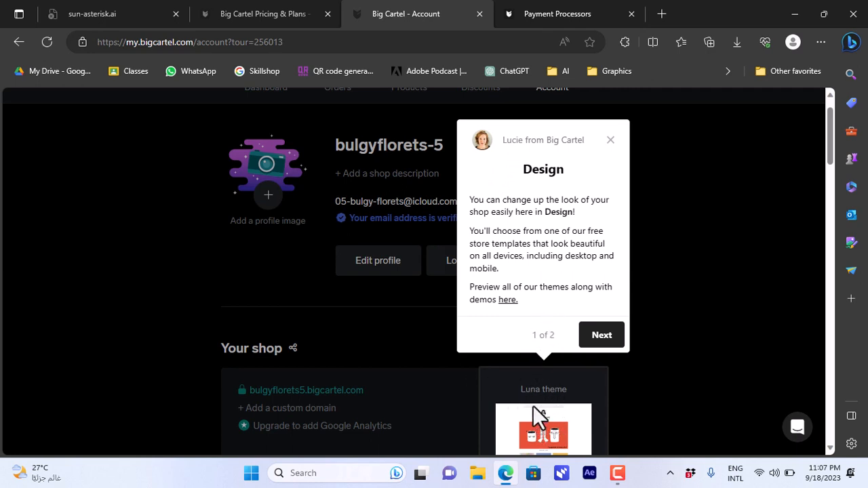
click(610, 140)
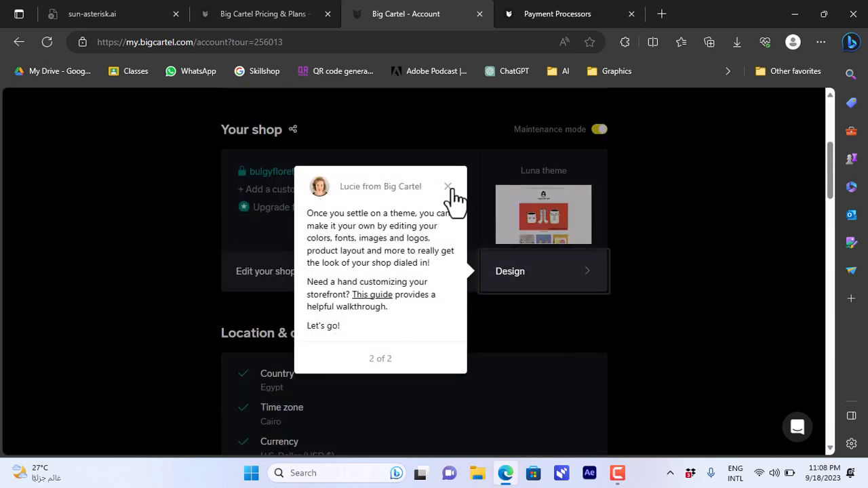
click(447, 186)
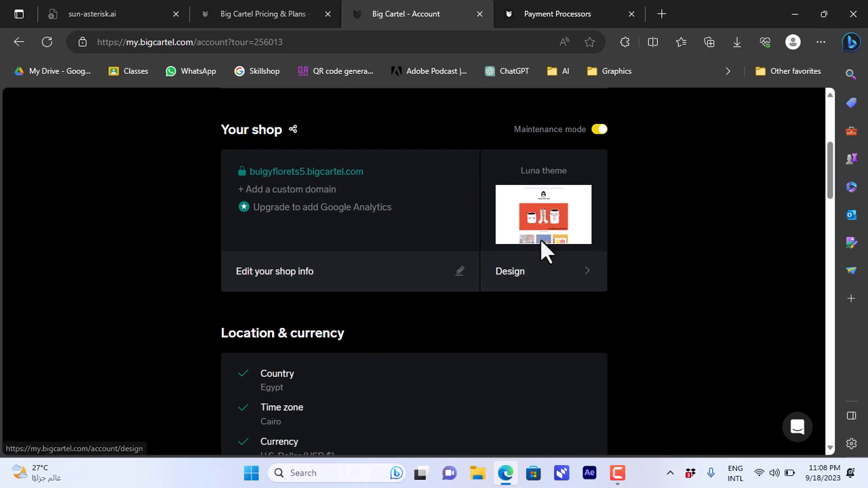
mouse_move(536, 244)
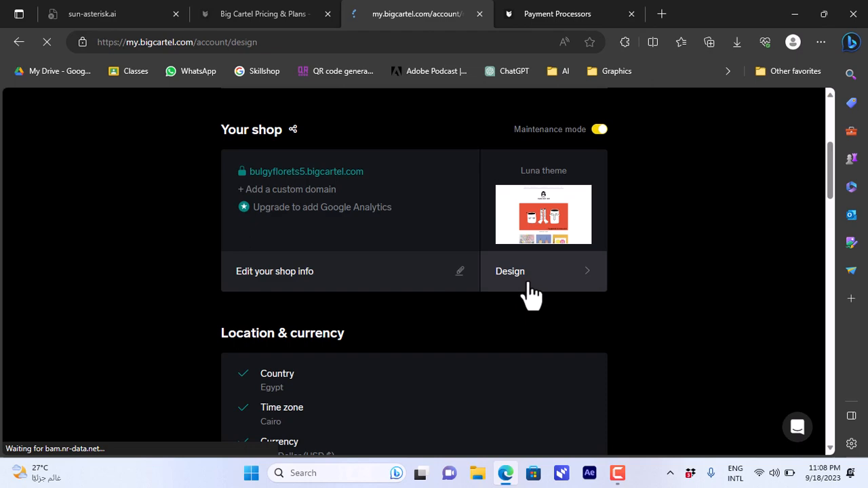
click(510, 271)
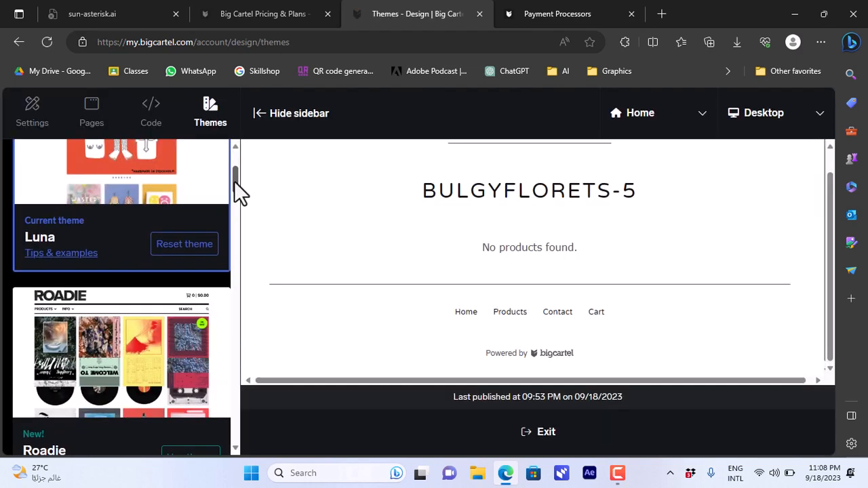
- Switch the shop to the Roadie theme, confirm the prompt, and return to the dashboard
scroll(down, 3)
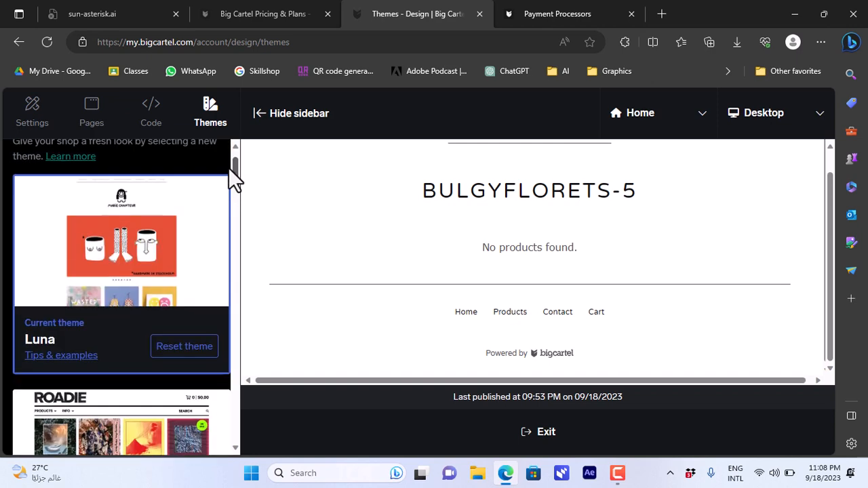
scroll(down, 3)
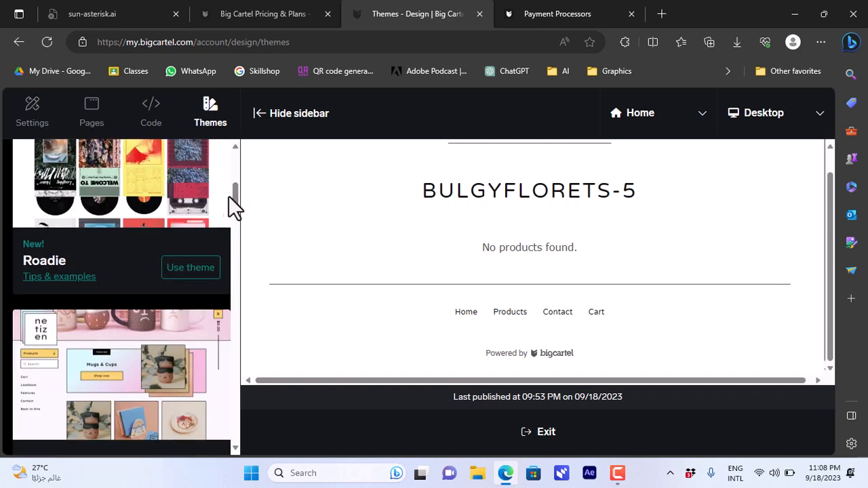
mouse_move(237, 204)
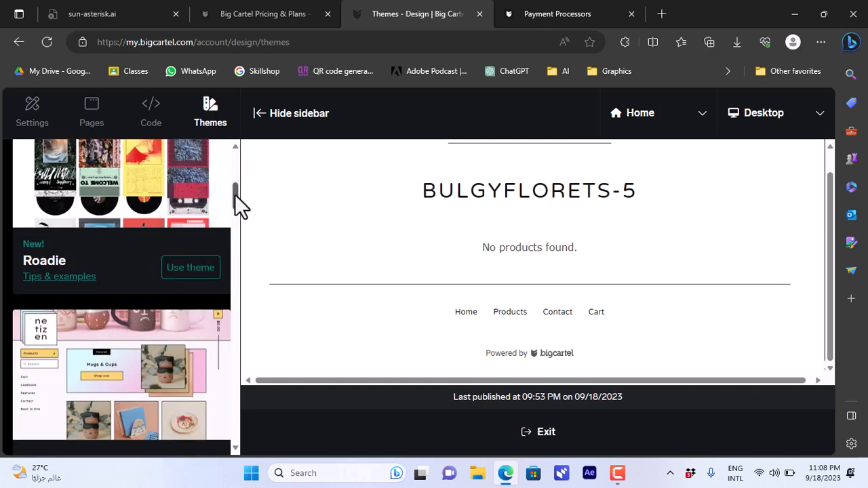
click(191, 268)
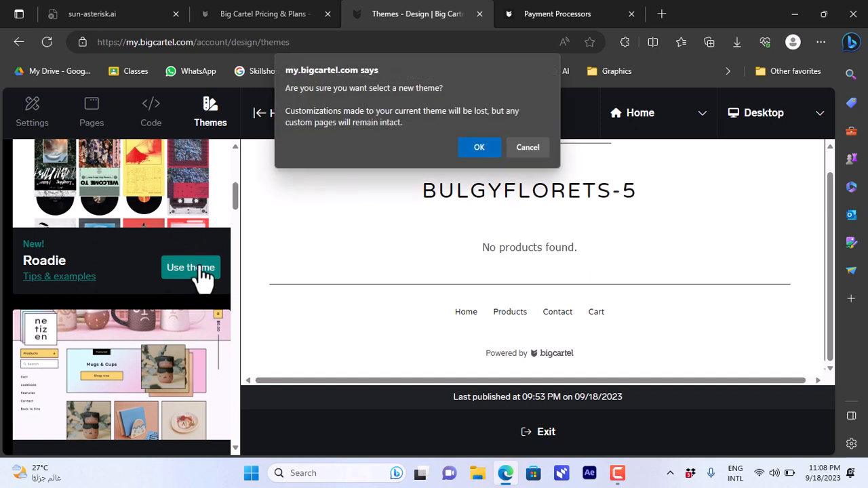
mouse_move(475, 135)
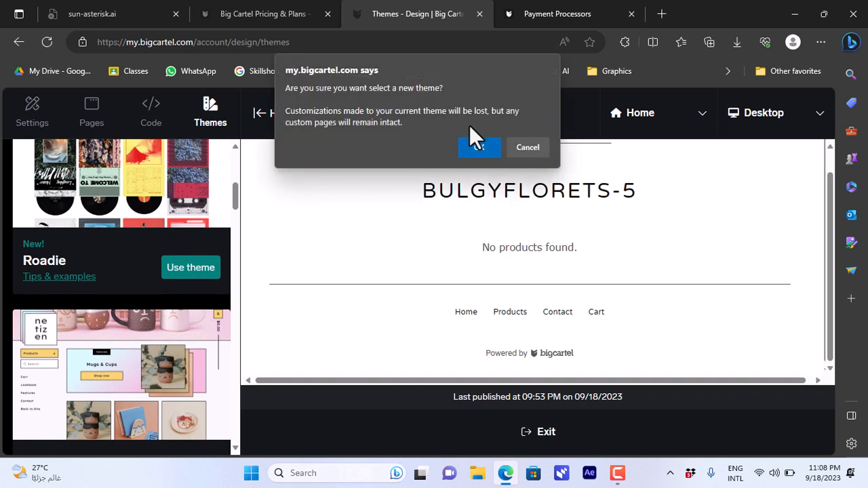
mouse_move(485, 126)
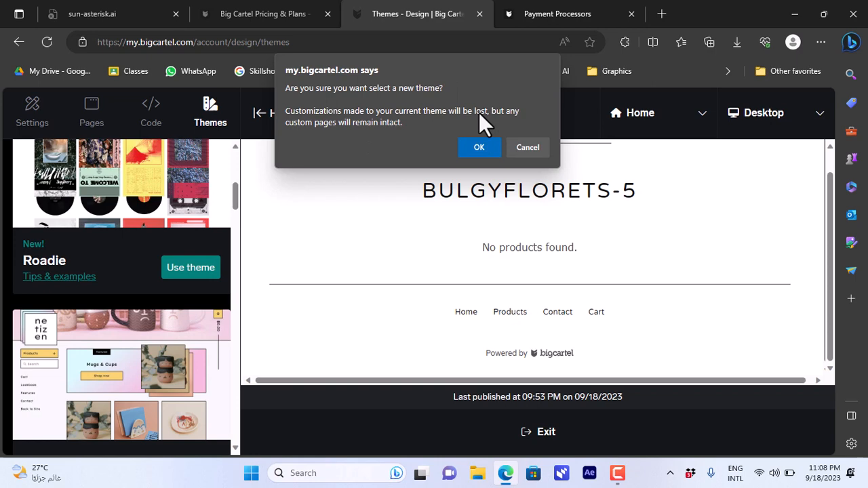
click(479, 148)
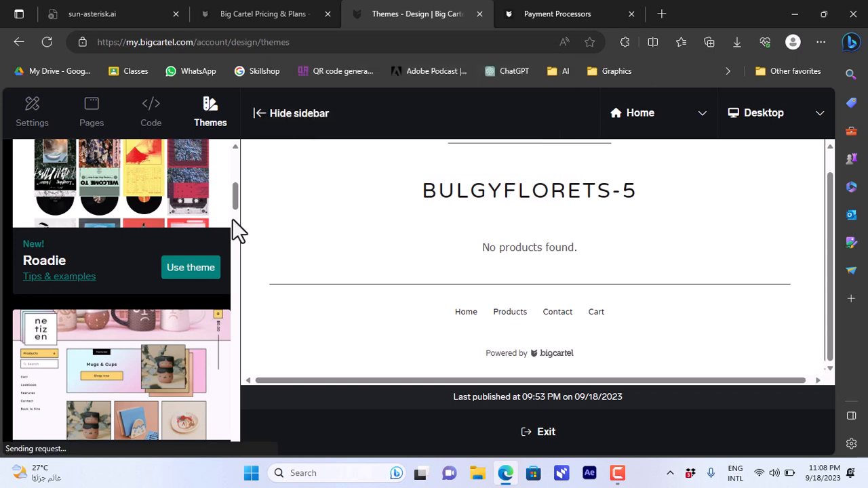
click(32, 109)
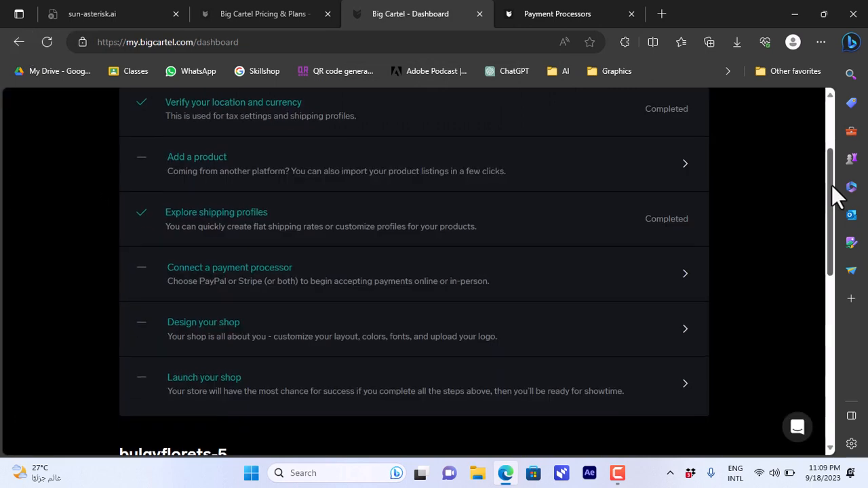
- Open the 'Connect a payment processor' step from the dashboard checklist
scroll(down, 3)
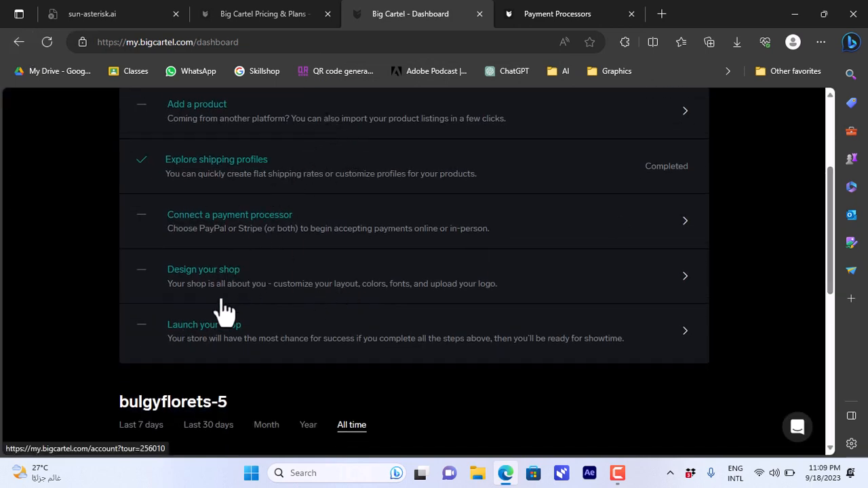
mouse_move(214, 356)
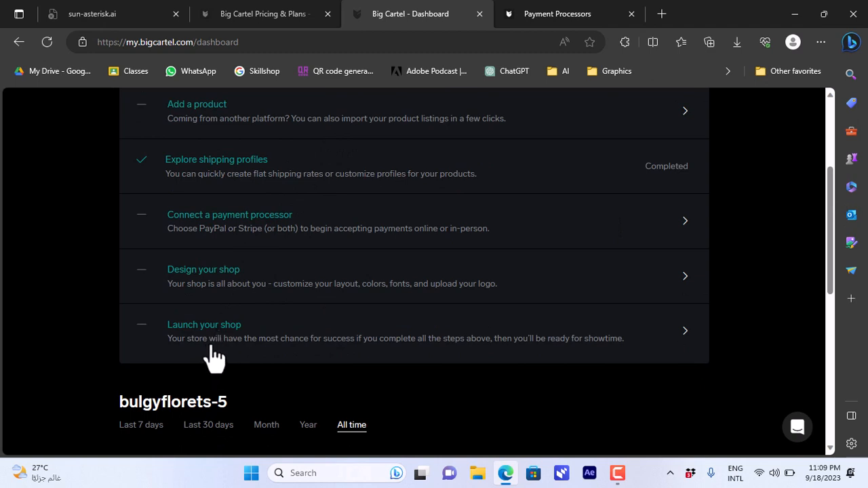
mouse_move(416, 356)
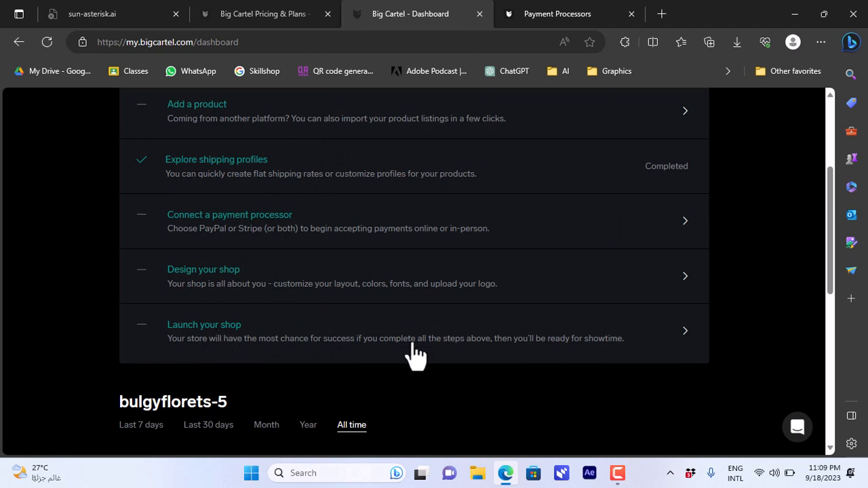
mouse_move(427, 343)
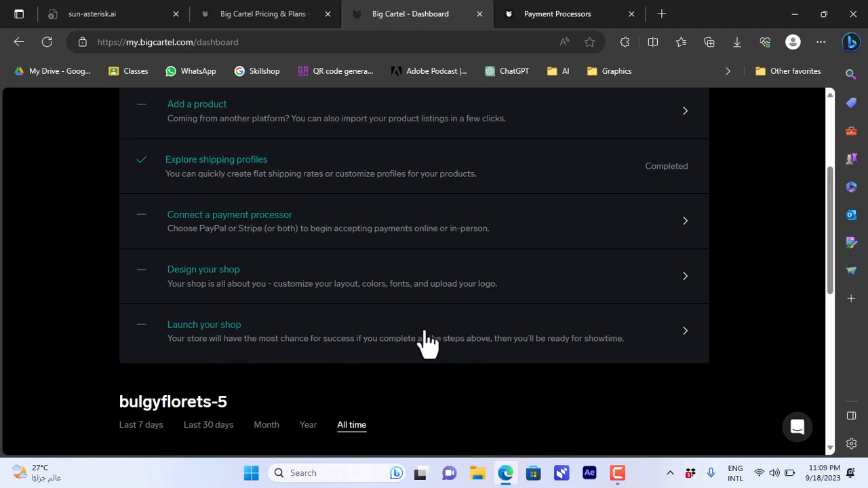
mouse_move(833, 251)
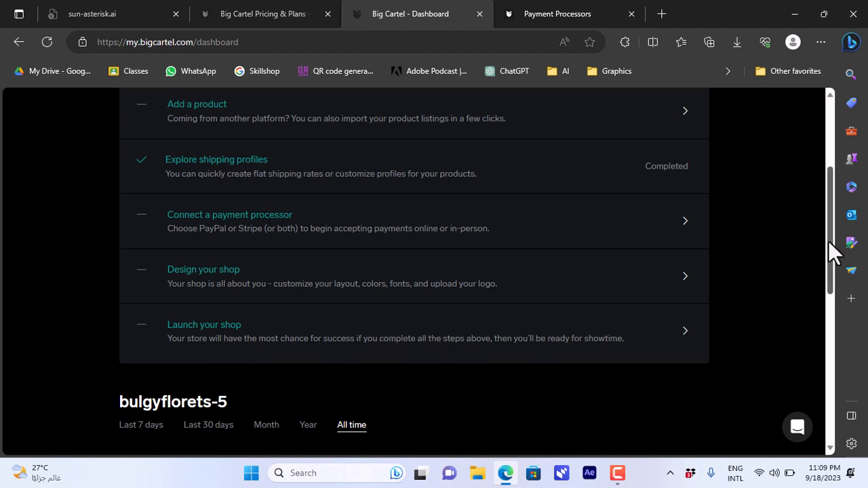
click(229, 220)
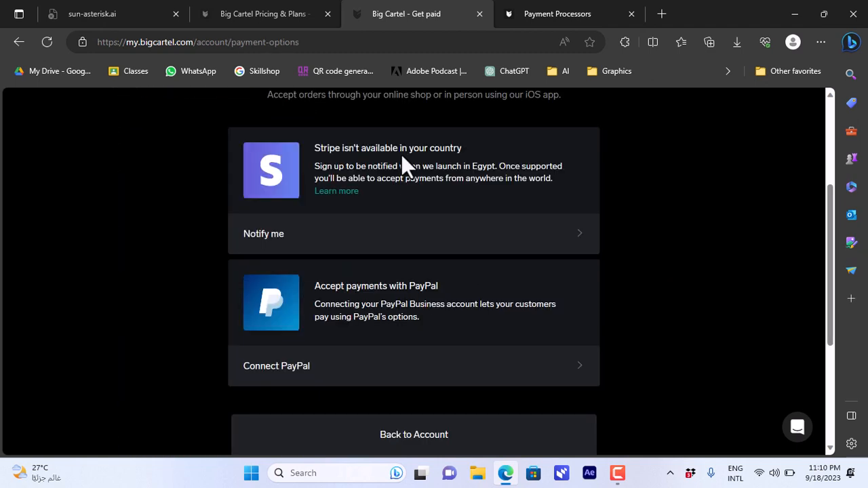